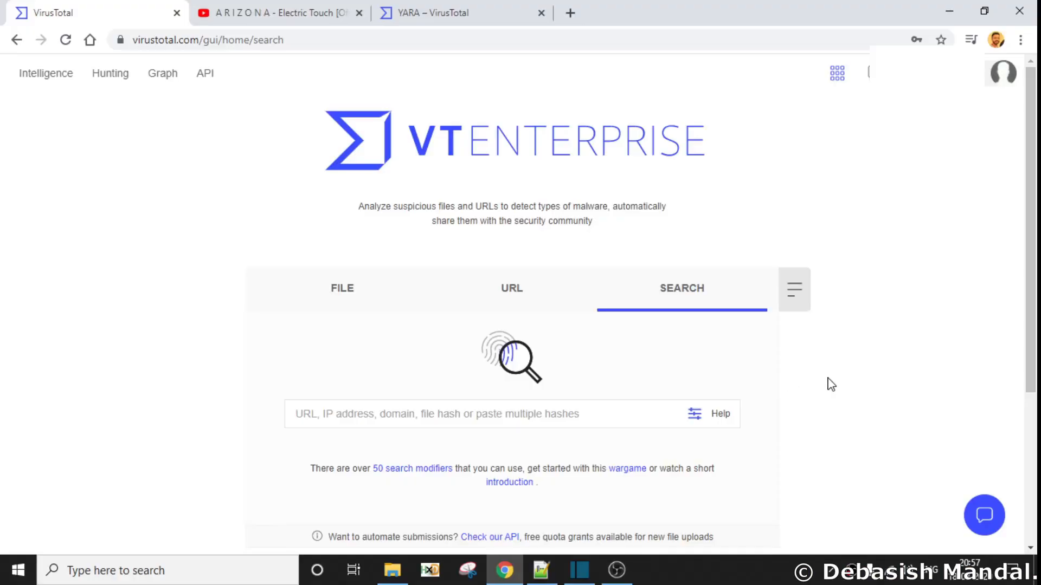
{"action": "mouse_move", "coordinate": [820, 386]}
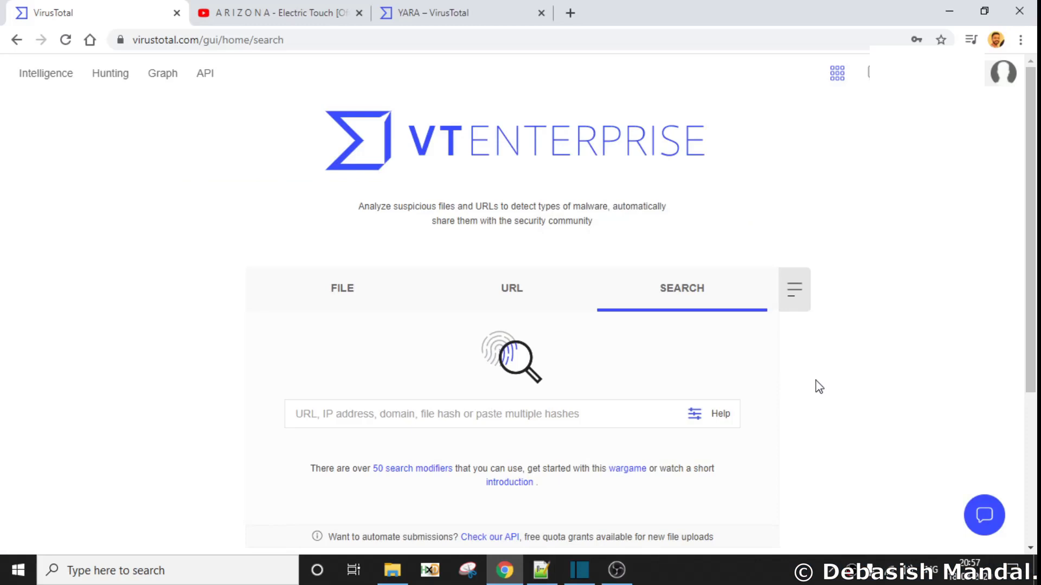
{"action": "mouse_move", "coordinate": [807, 390]}
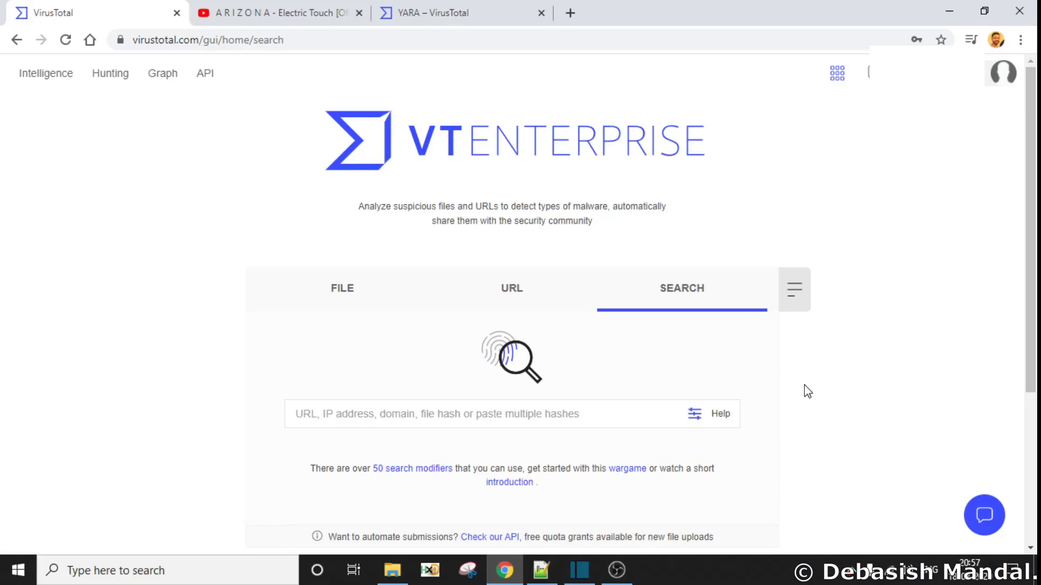
{"action": "mouse_move", "coordinate": [806, 392]}
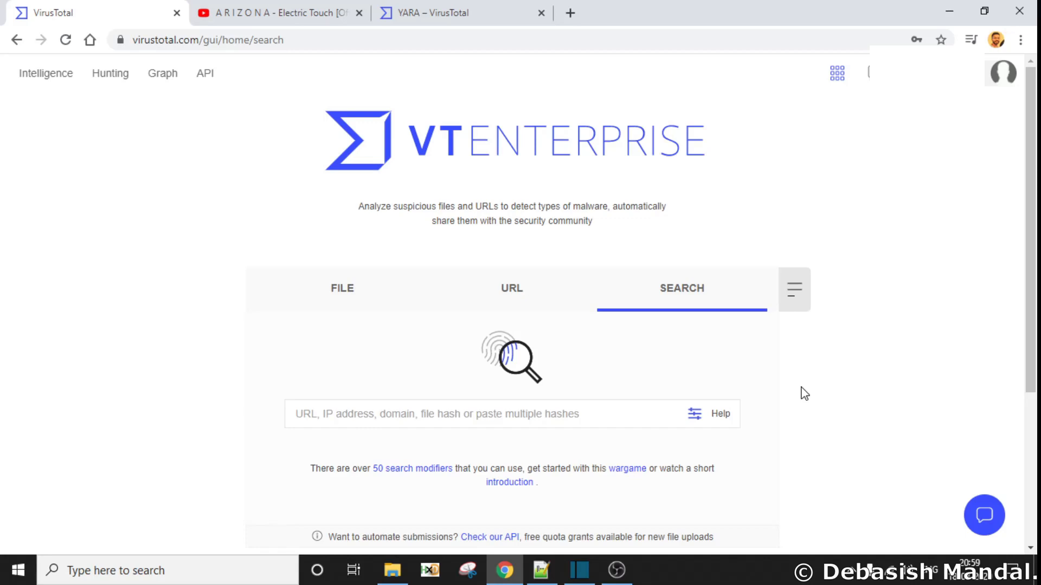
Show the VirusTotal Support YARA article and scroll through its introductory description.
{"action": "left_click", "coordinate": [432, 13]}
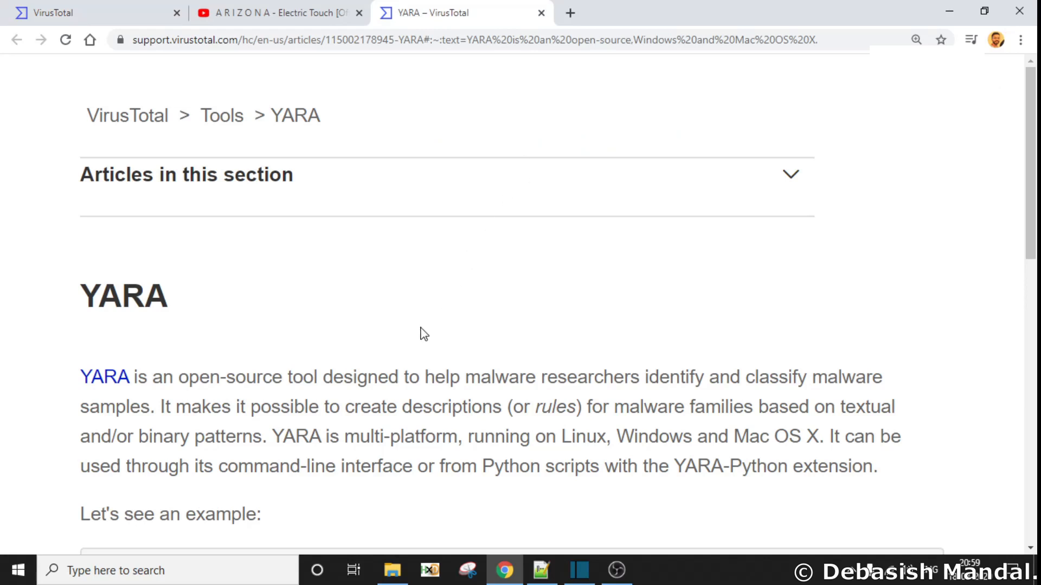
{"action": "mouse_move", "coordinate": [255, 309]}
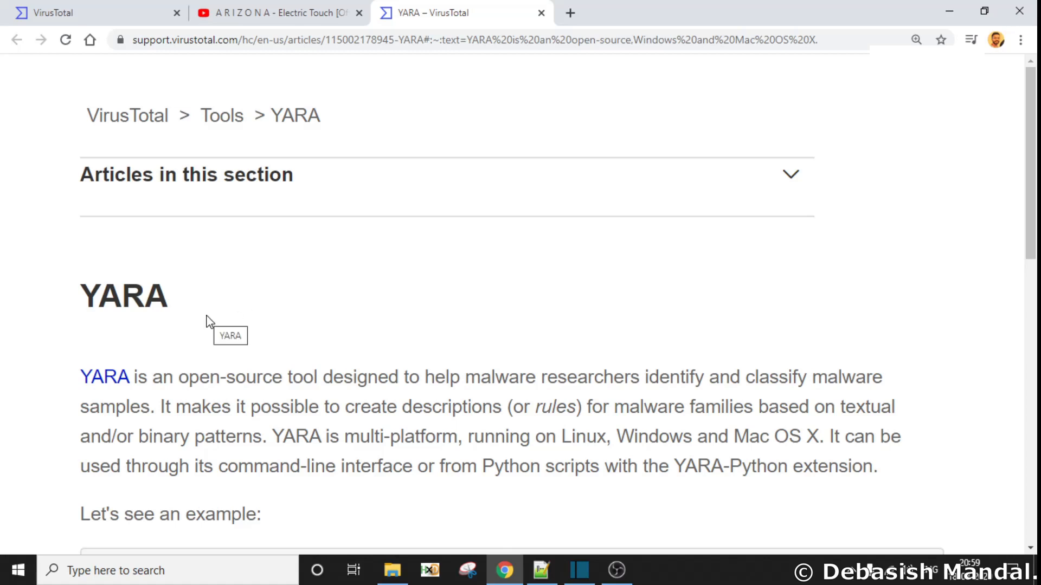
{"action": "mouse_move", "coordinate": [156, 309]}
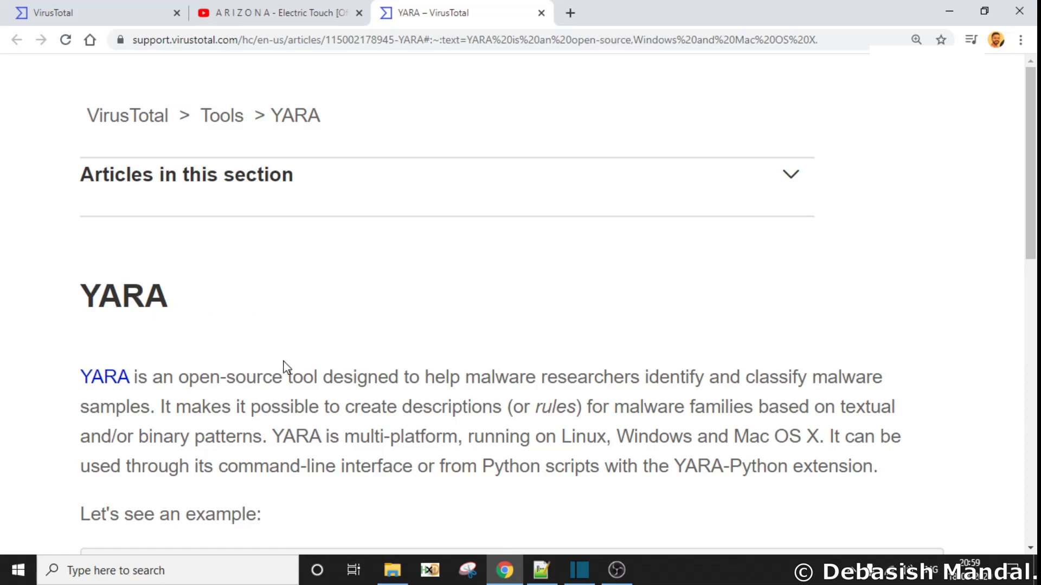
{"action": "scroll", "scroll_direction": "down", "scroll_amount": 3}
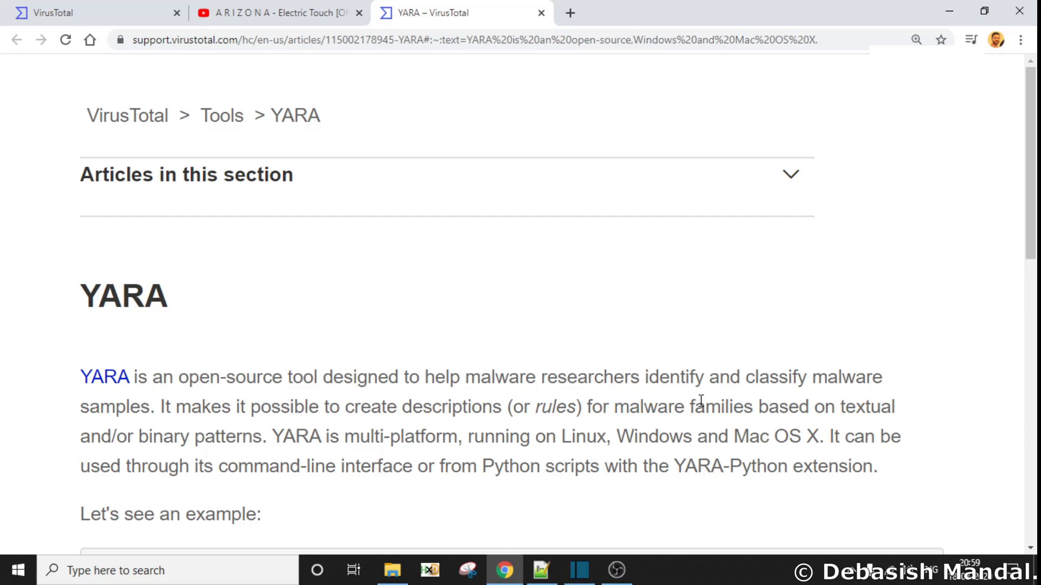
{"action": "mouse_move", "coordinate": [237, 438]}
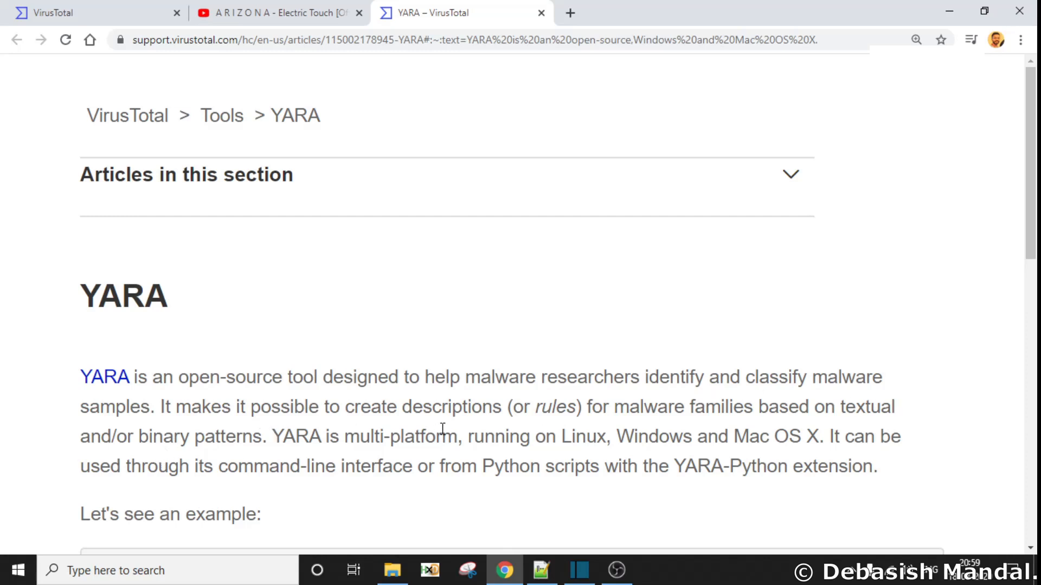
{"action": "mouse_move", "coordinate": [783, 426]}
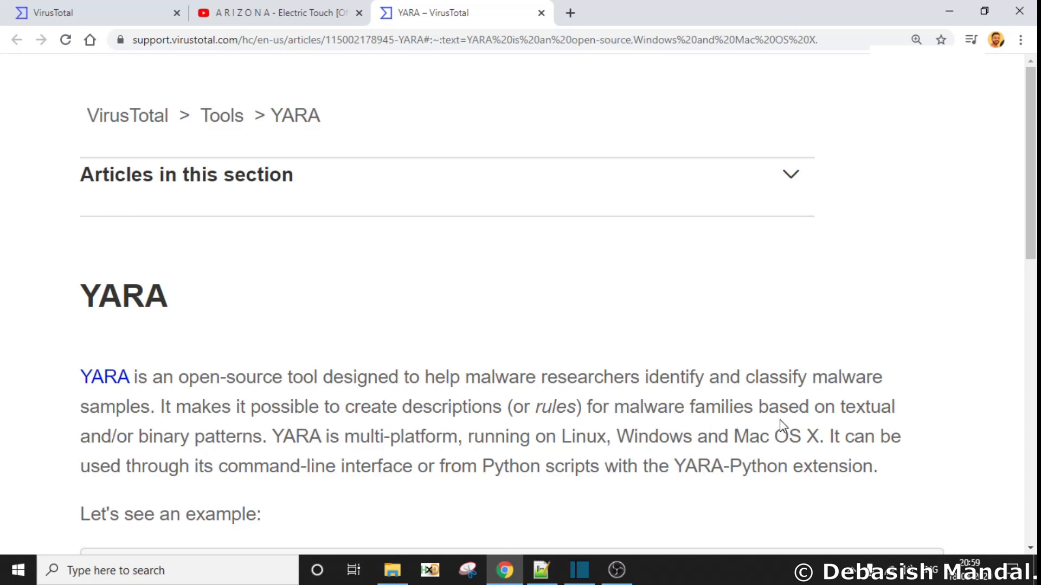
{"action": "mouse_move", "coordinate": [819, 447]}
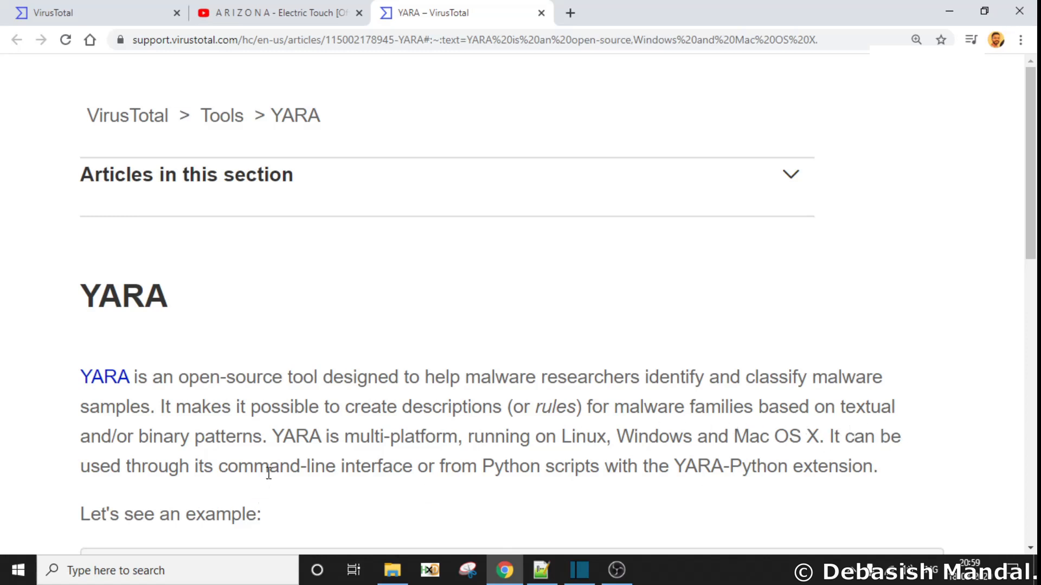
{"action": "mouse_move", "coordinate": [649, 457]}
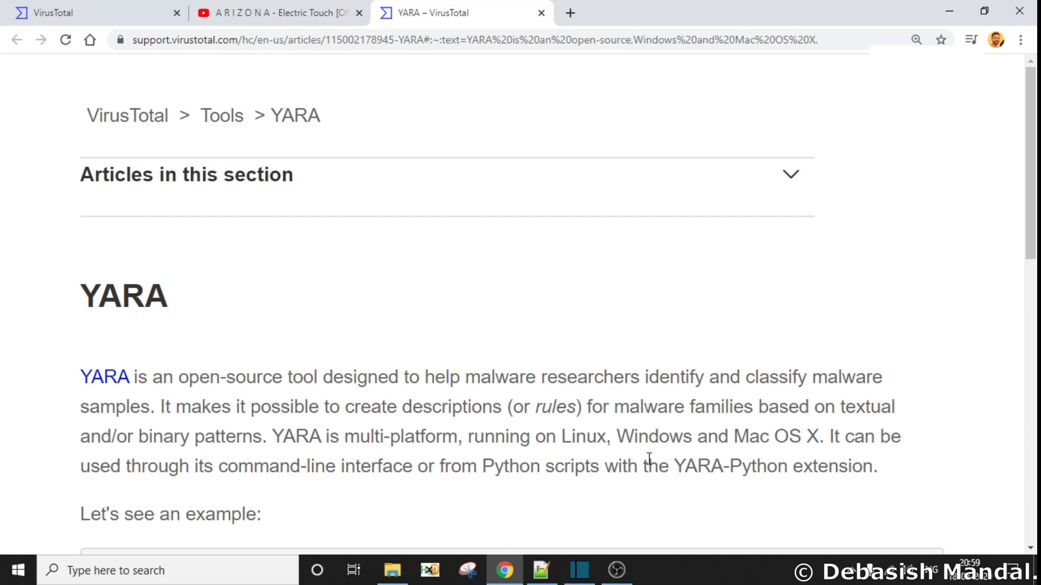
{"action": "mouse_move", "coordinate": [221, 115]}
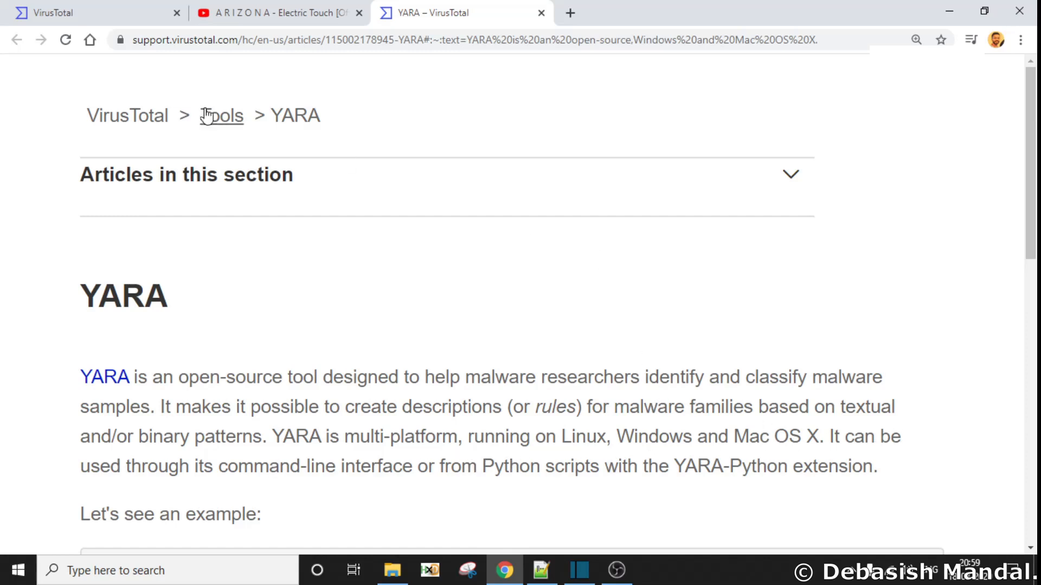
Navigate from VT home via the solutions grid and VTHUNTING to the Livehunt rulesets list.
{"action": "left_click", "coordinate": [47, 13]}
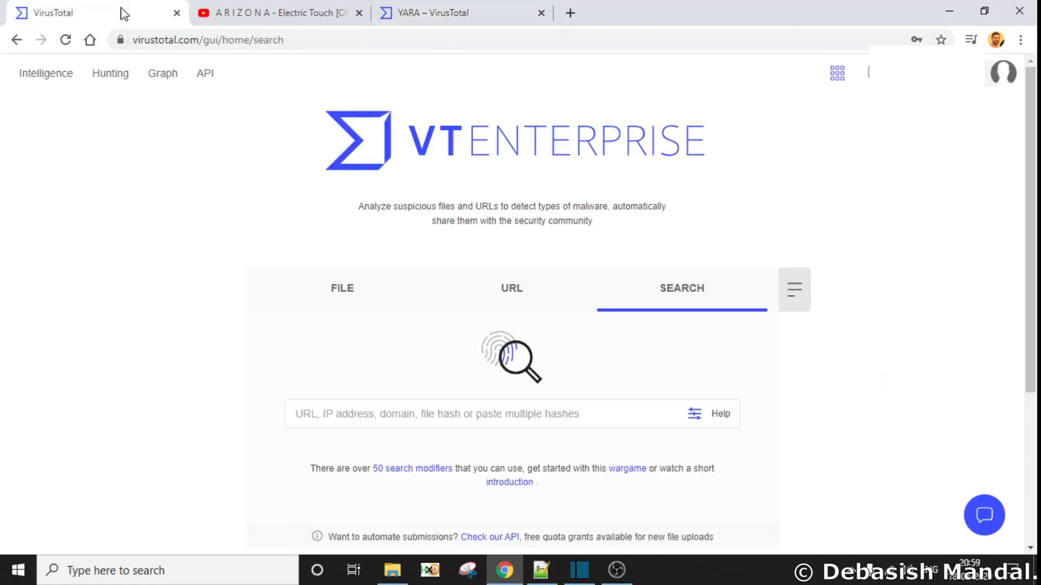
{"action": "mouse_move", "coordinate": [262, 166]}
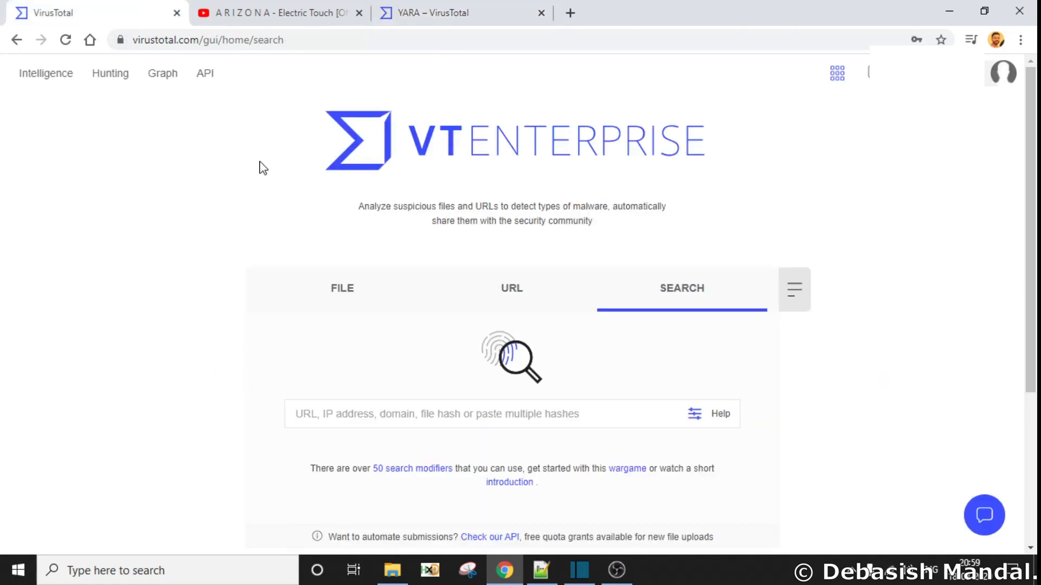
{"action": "mouse_move", "coordinate": [338, 136]}
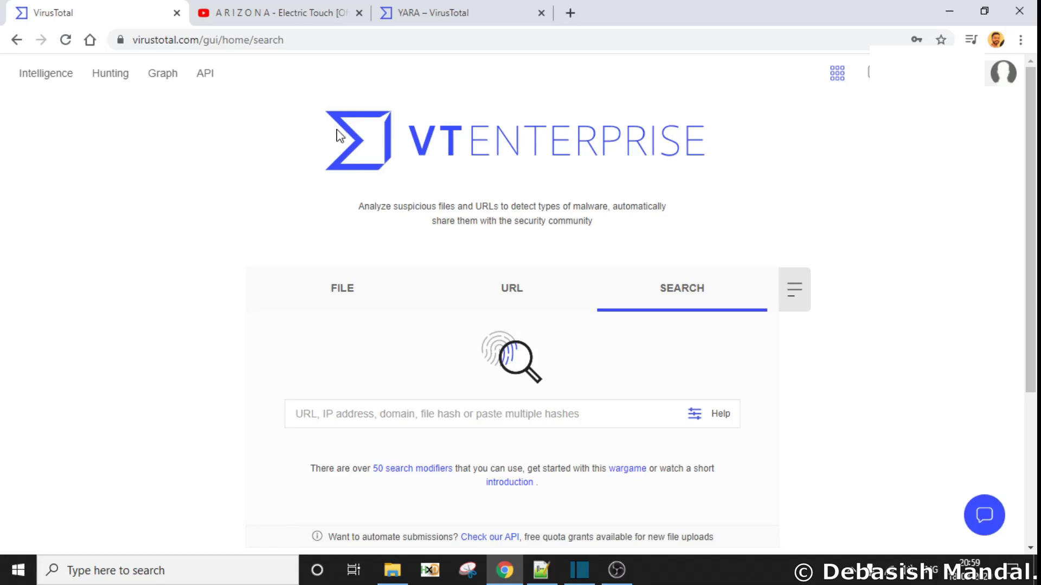
{"action": "mouse_move", "coordinate": [772, 188]}
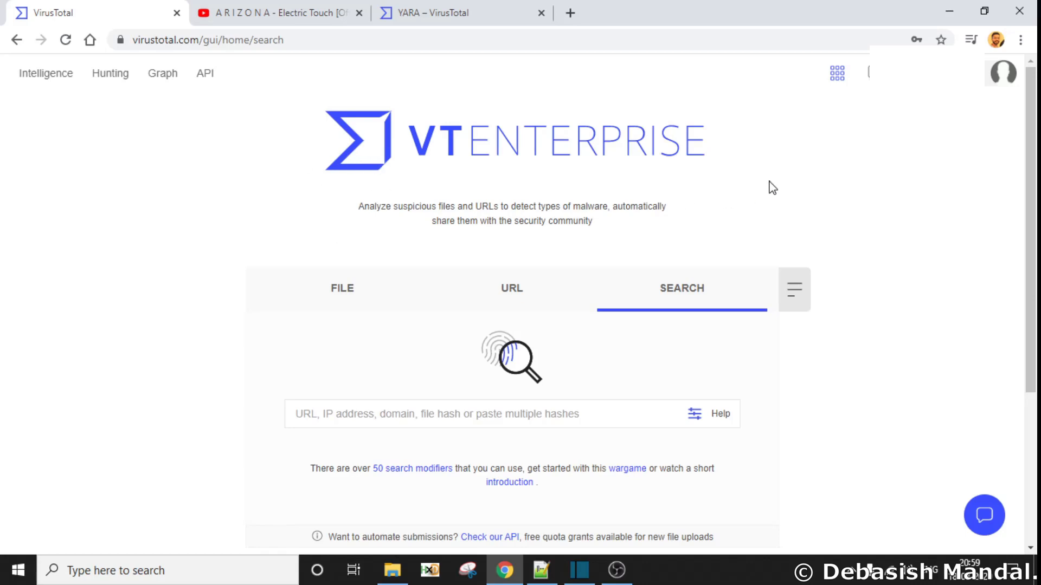
{"action": "mouse_move", "coordinate": [847, 125]}
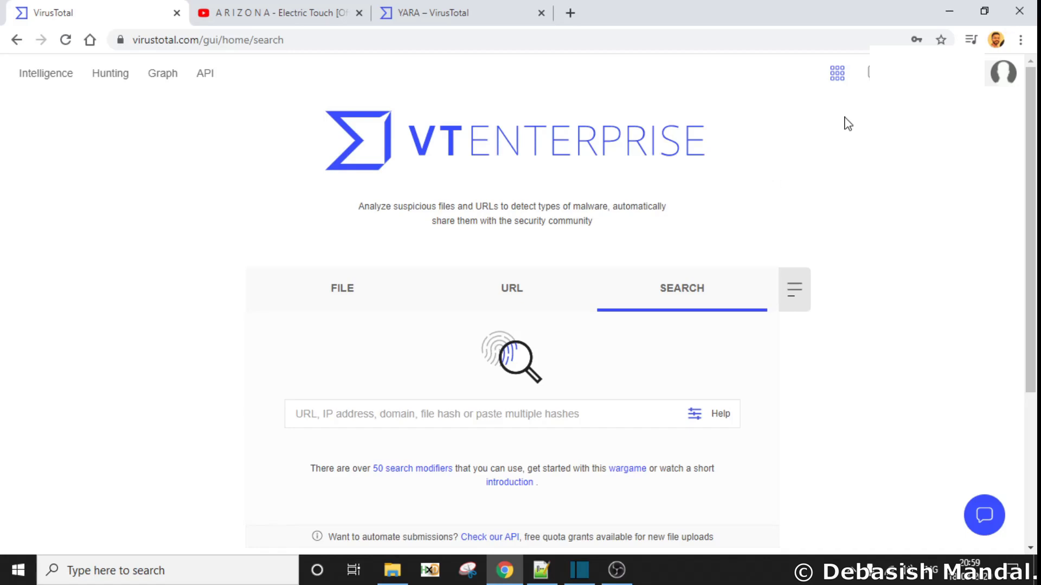
{"action": "left_click", "coordinate": [836, 73]}
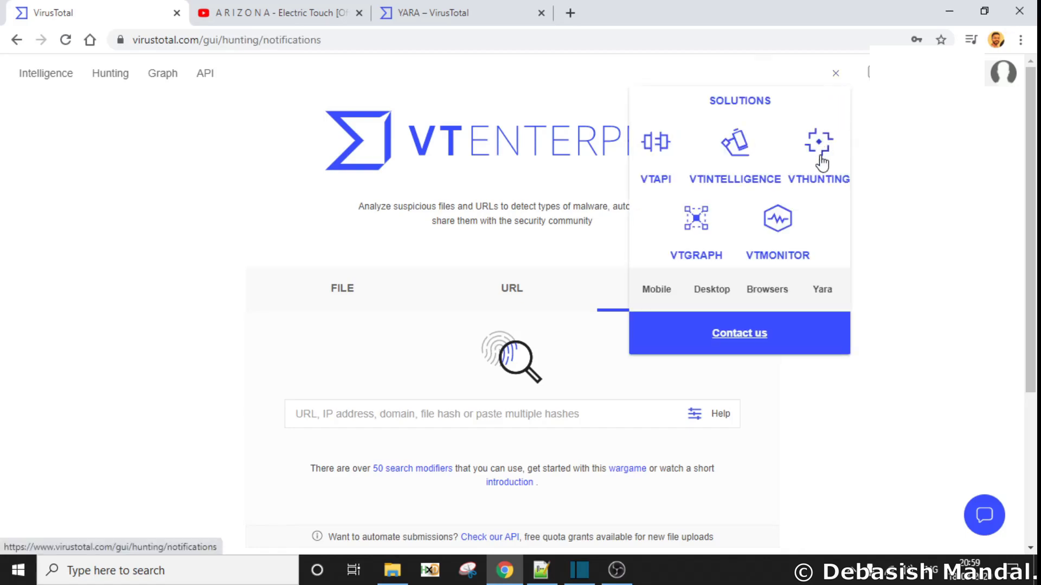
{"action": "left_click", "coordinate": [819, 143]}
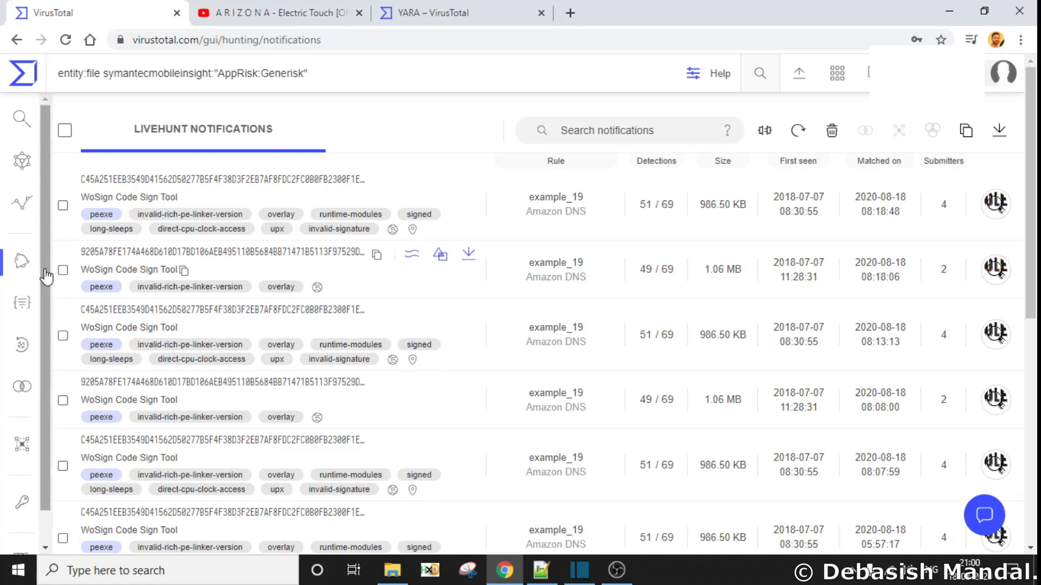
{"action": "mouse_move", "coordinate": [22, 259]}
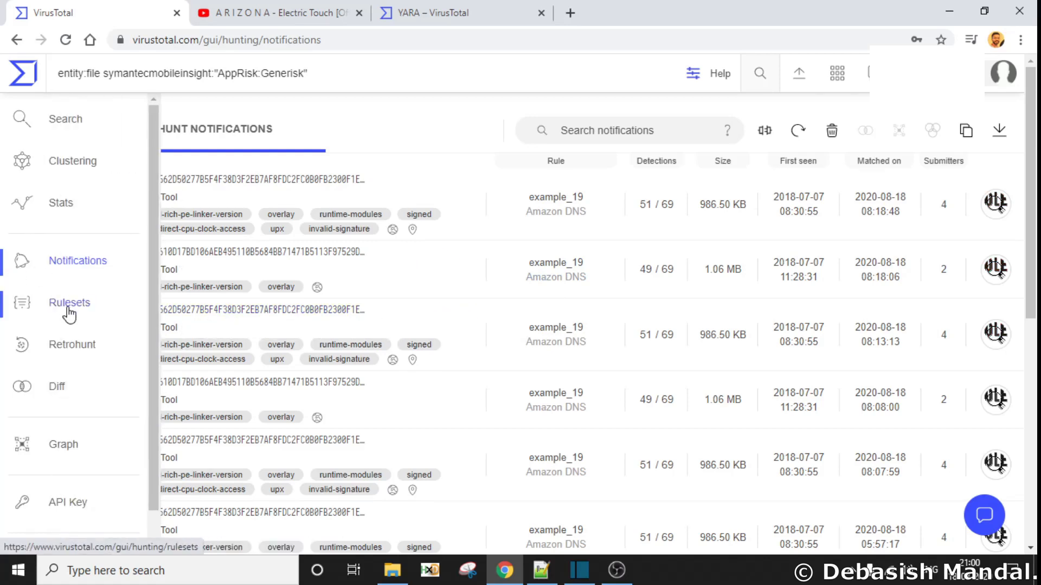
{"action": "left_click", "coordinate": [69, 302]}
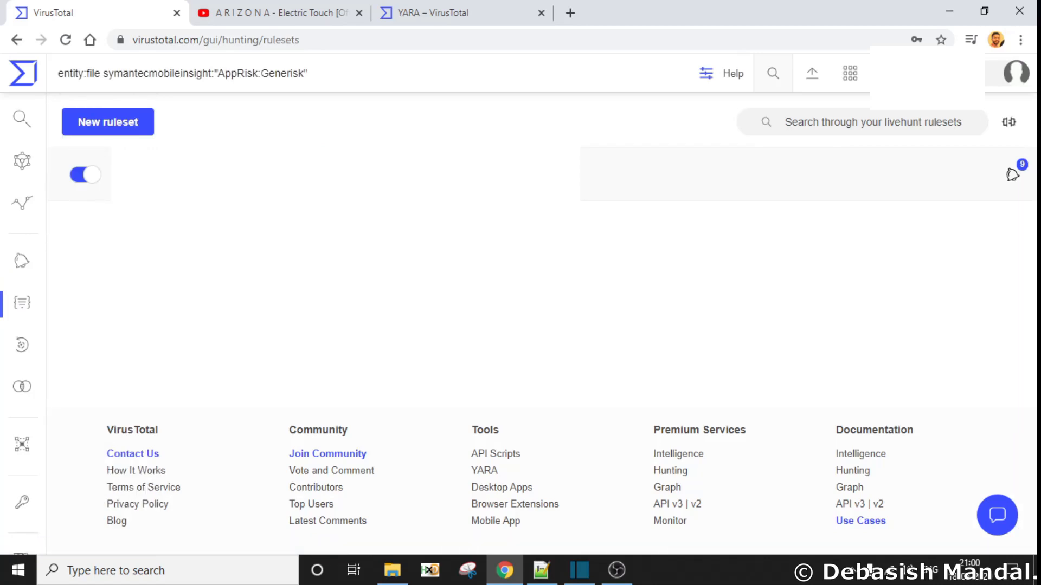
{"action": "mouse_move", "coordinate": [462, 293]}
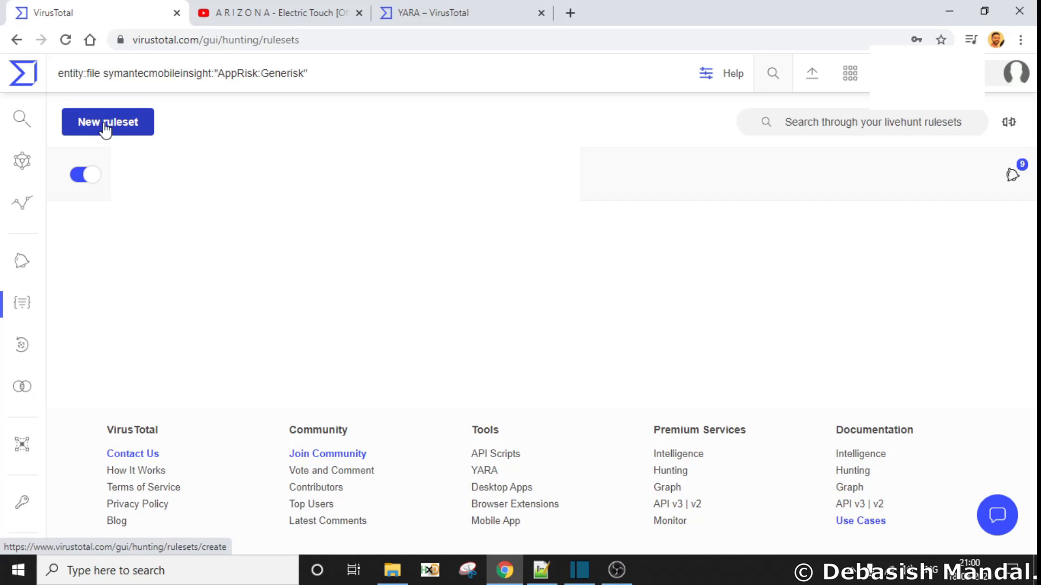
{"action": "left_click", "coordinate": [107, 123]}
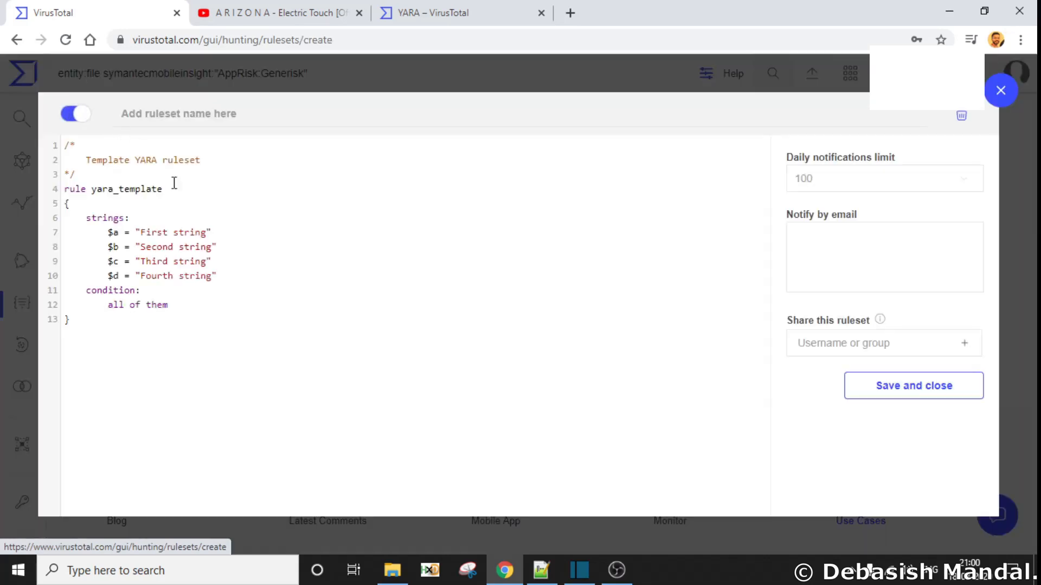
{"action": "mouse_move", "coordinate": [78, 153]}
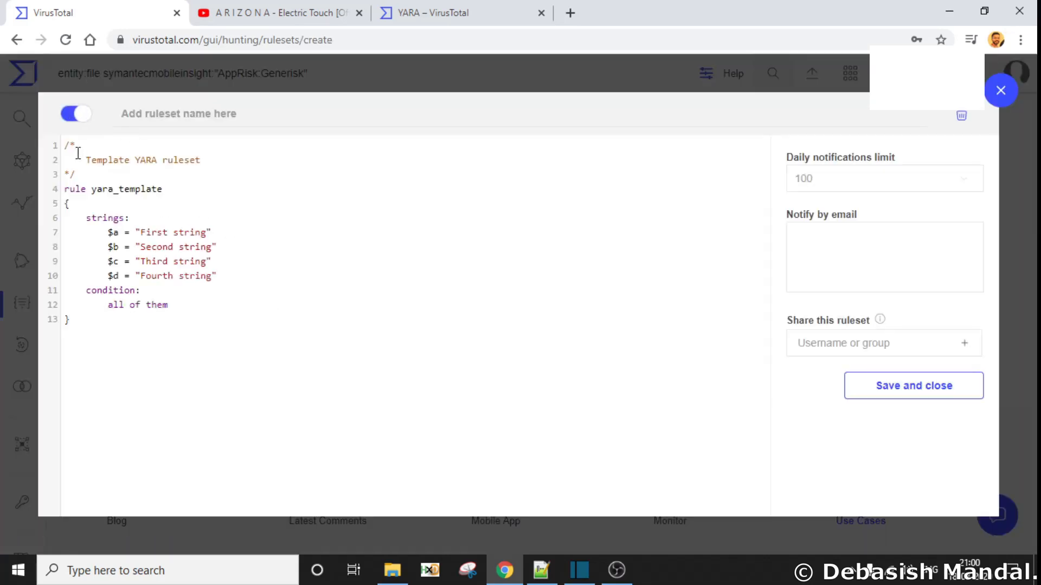
{"action": "mouse_move", "coordinate": [370, 288]}
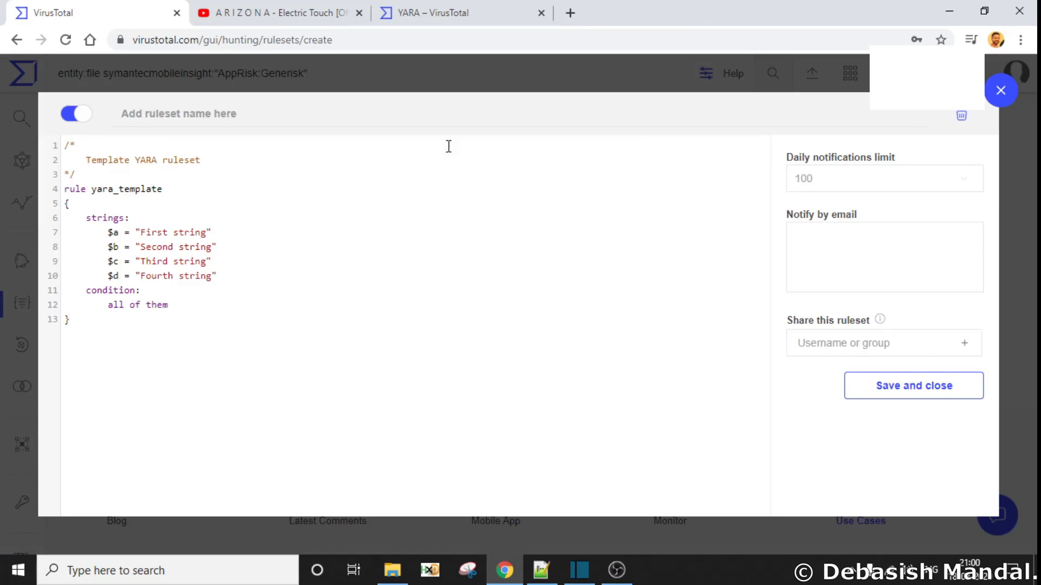
{"action": "mouse_move", "coordinate": [809, 181]}
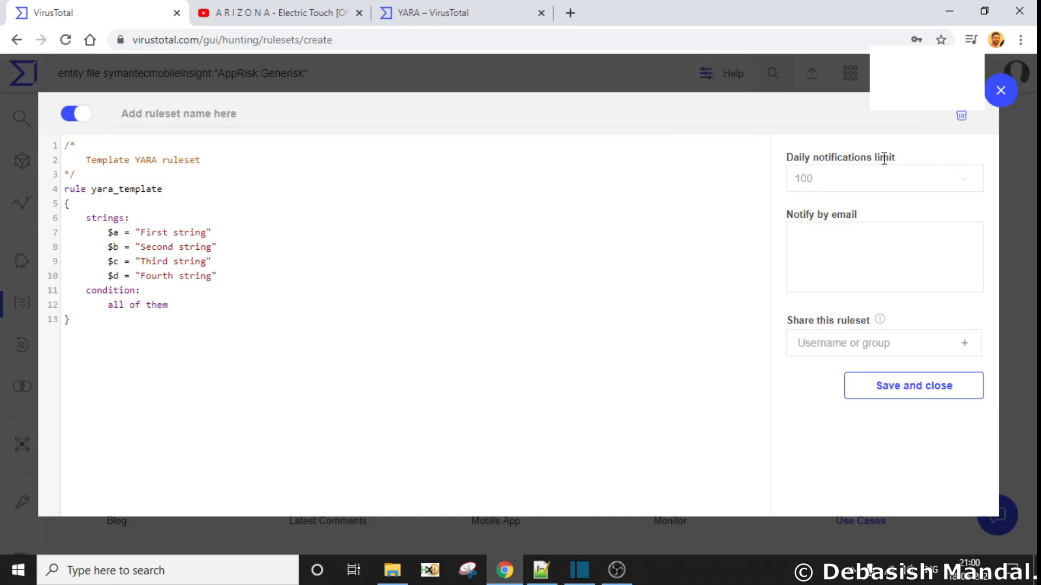
{"action": "left_click", "coordinate": [883, 178]}
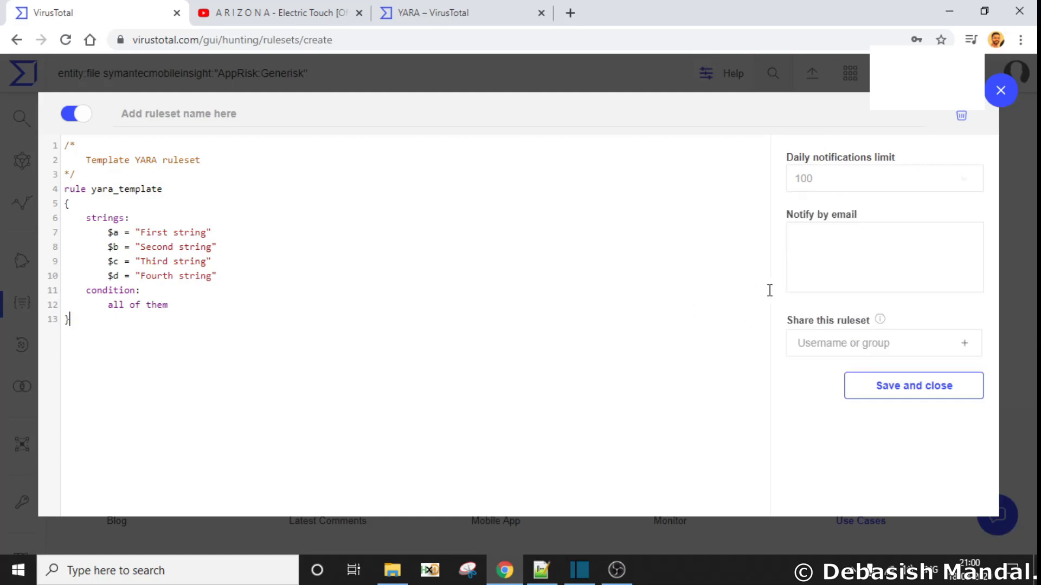
{"action": "left_click", "coordinate": [885, 258]}
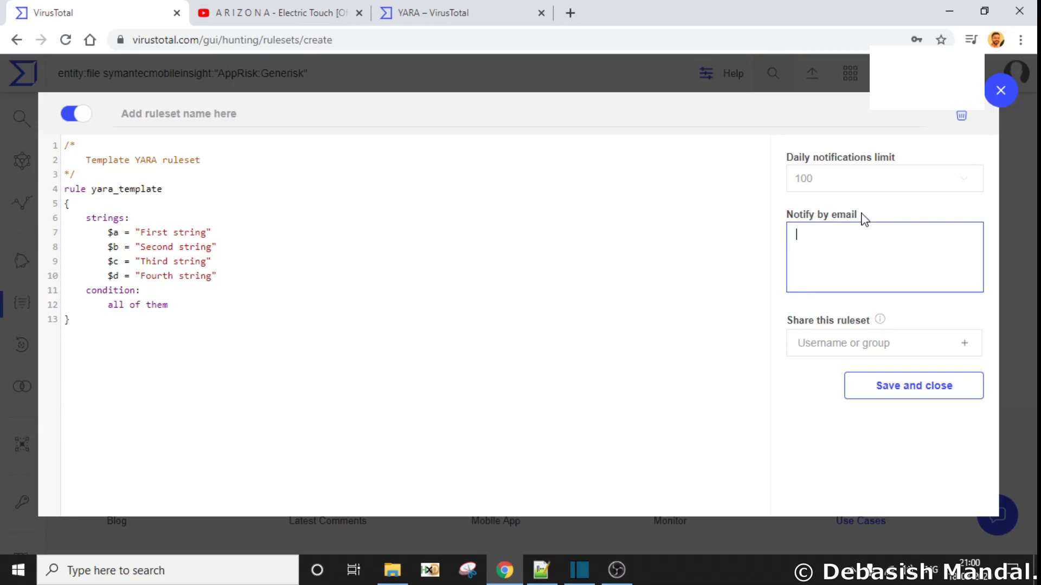
{"action": "mouse_move", "coordinate": [838, 237]}
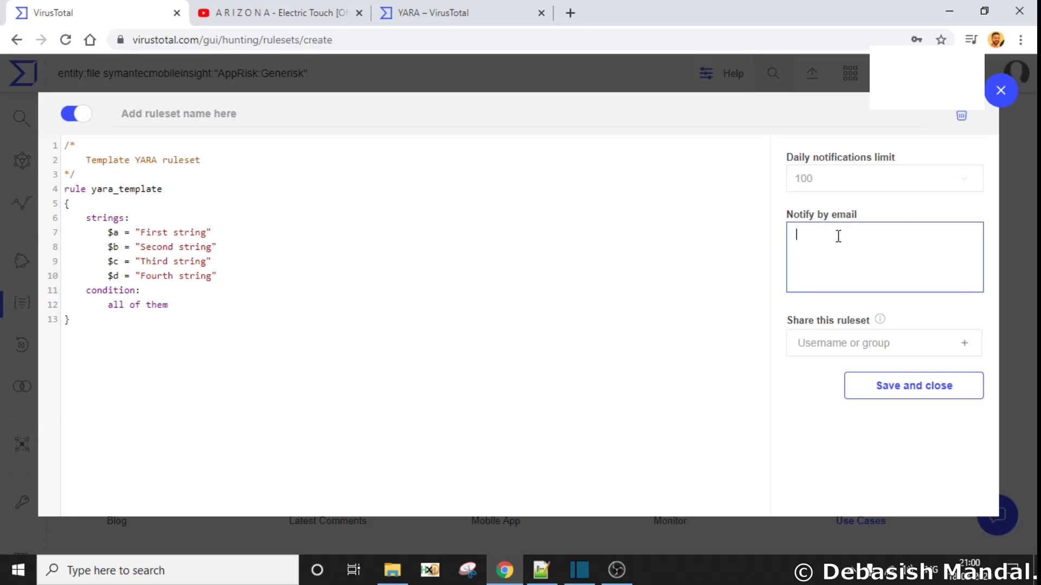
{"action": "mouse_move", "coordinate": [628, 324]}
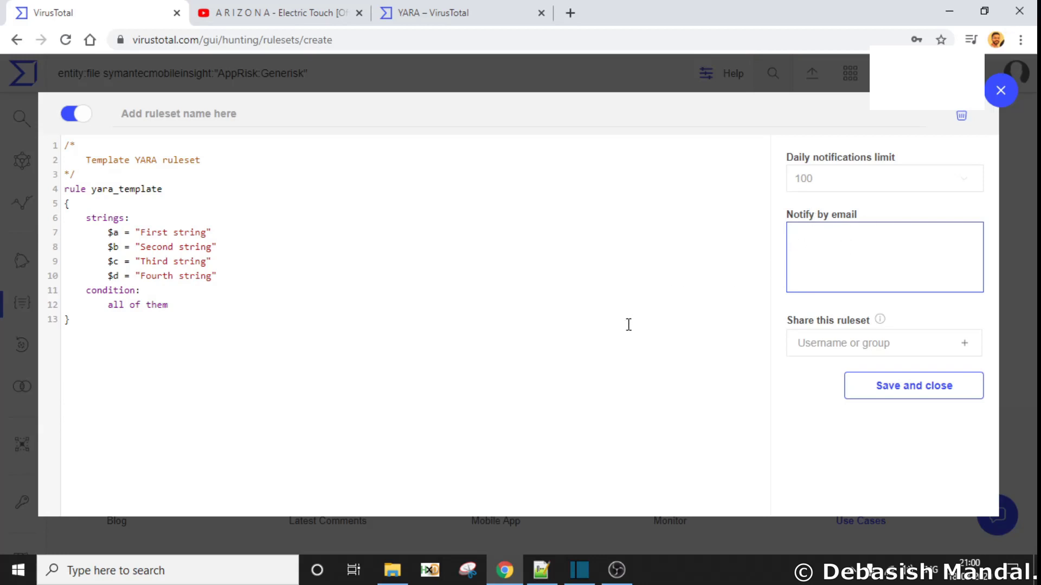
{"action": "mouse_move", "coordinate": [714, 299]}
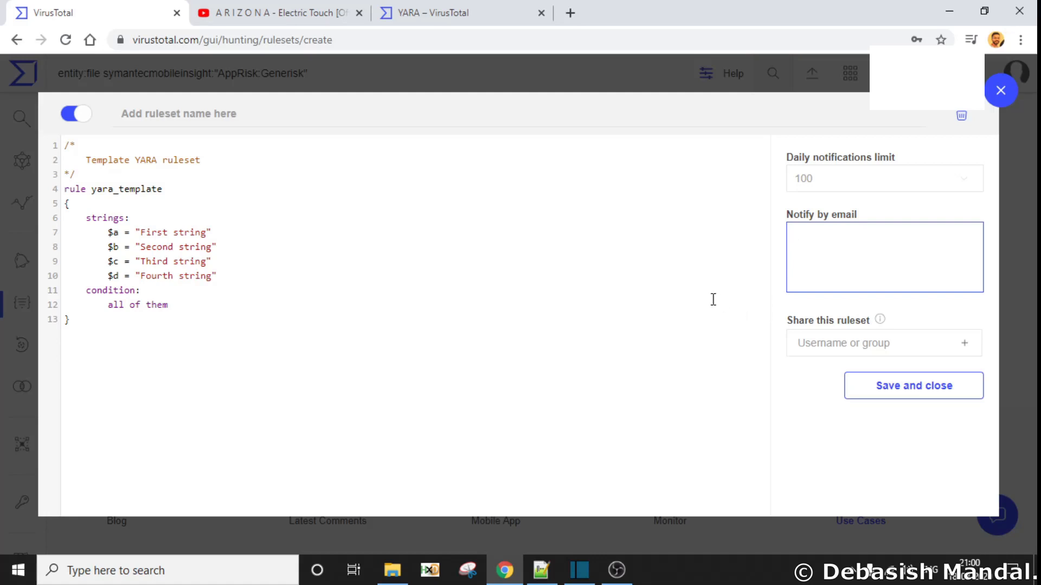
{"action": "mouse_move", "coordinate": [949, 361]}
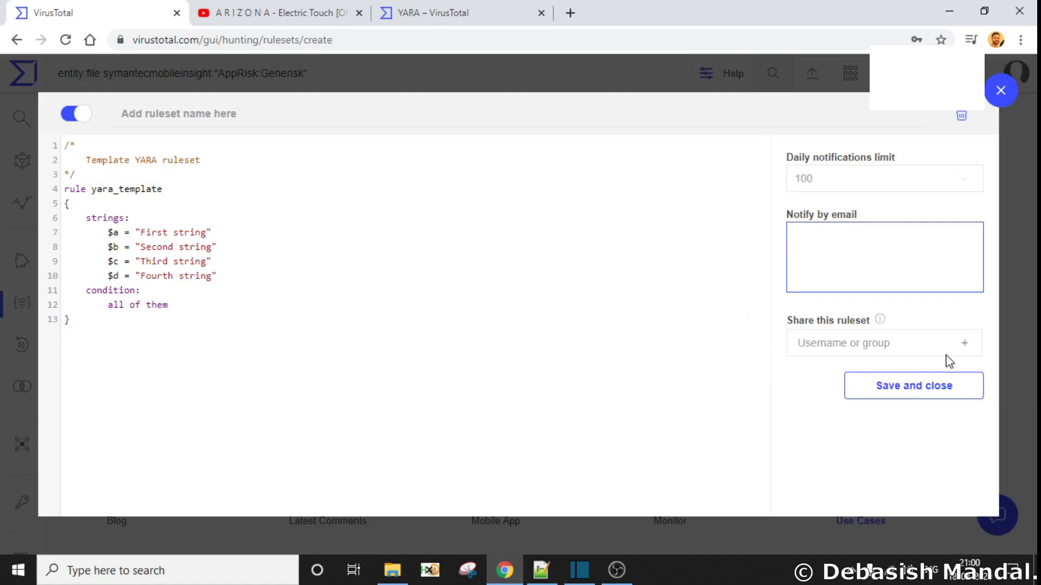
{"action": "mouse_move", "coordinate": [564, 390]}
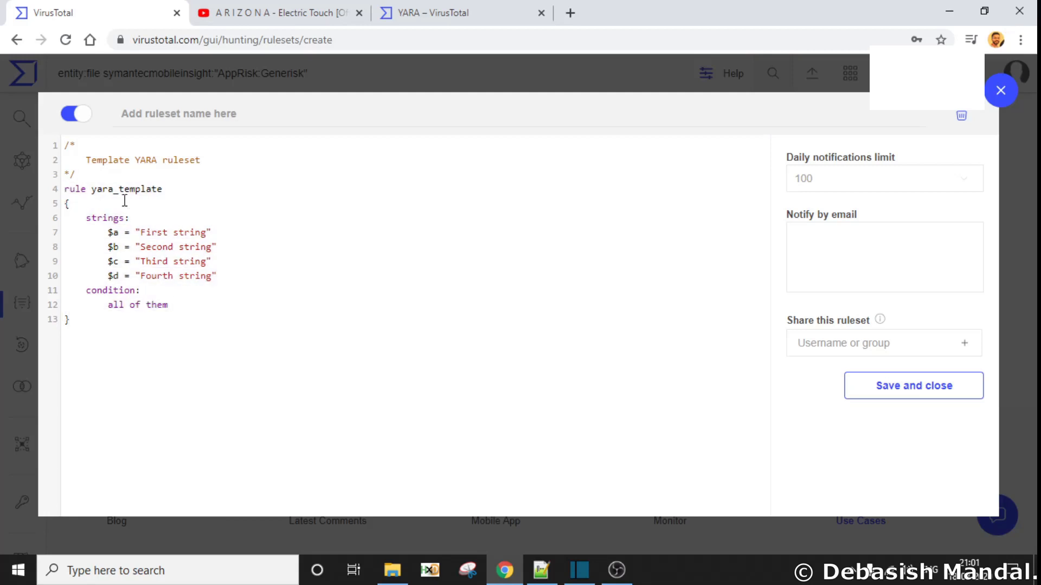
{"action": "double_click", "coordinate": [125, 189]}
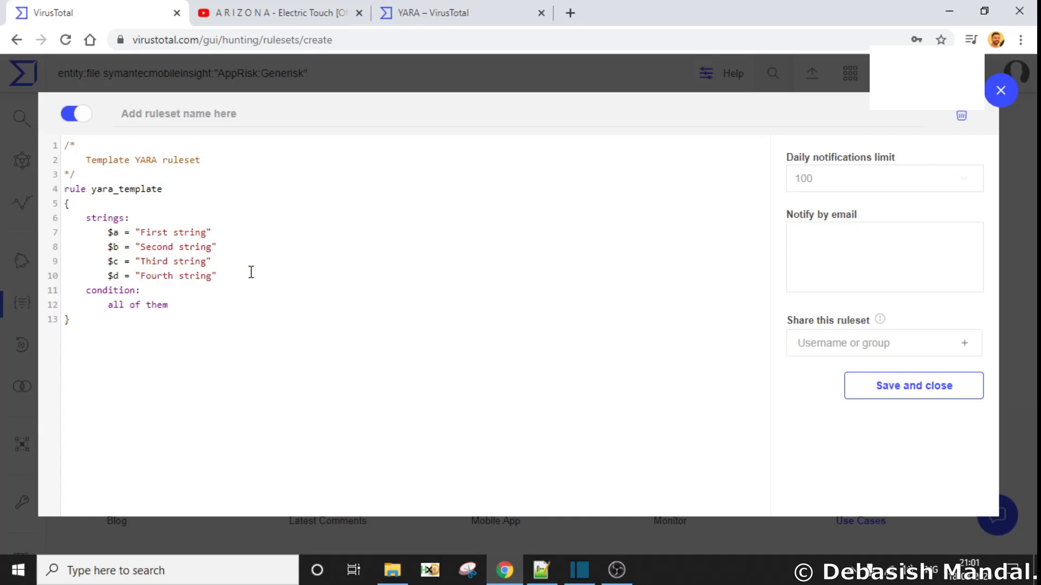
{"action": "mouse_move", "coordinate": [141, 232]}
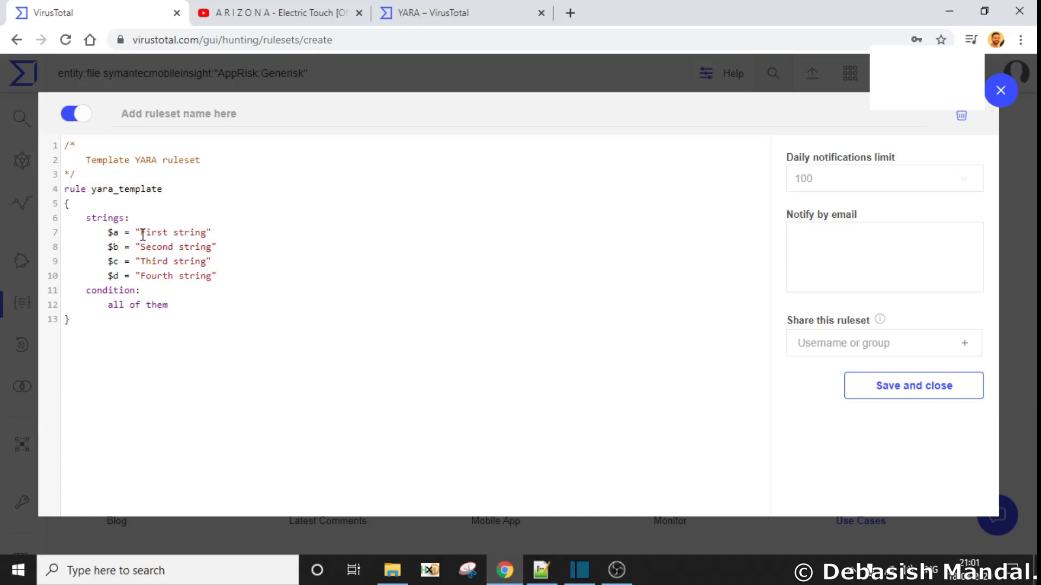
{"action": "double_click", "coordinate": [113, 232]}
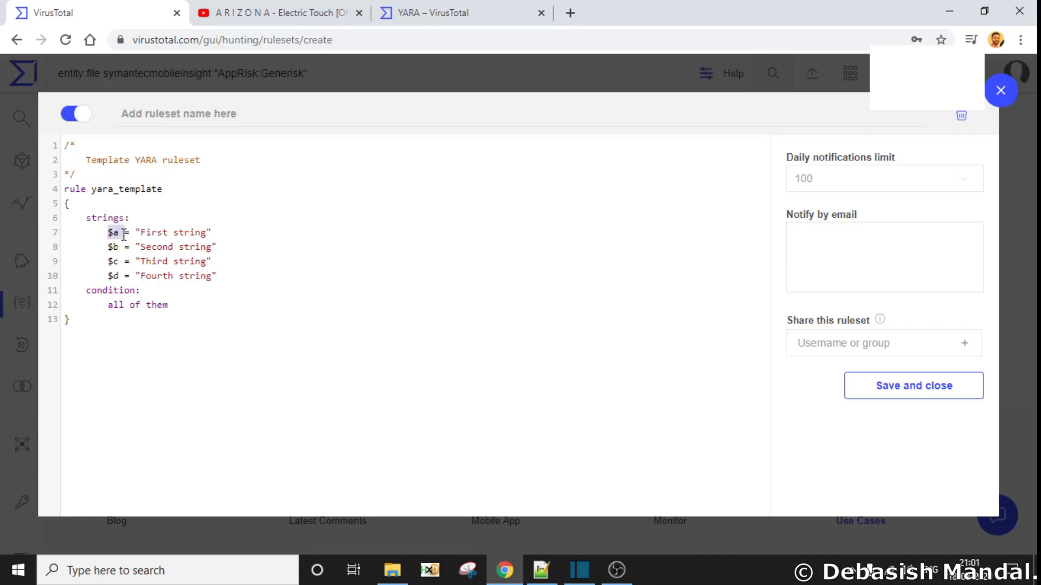
{"action": "double_click", "coordinate": [175, 232]}
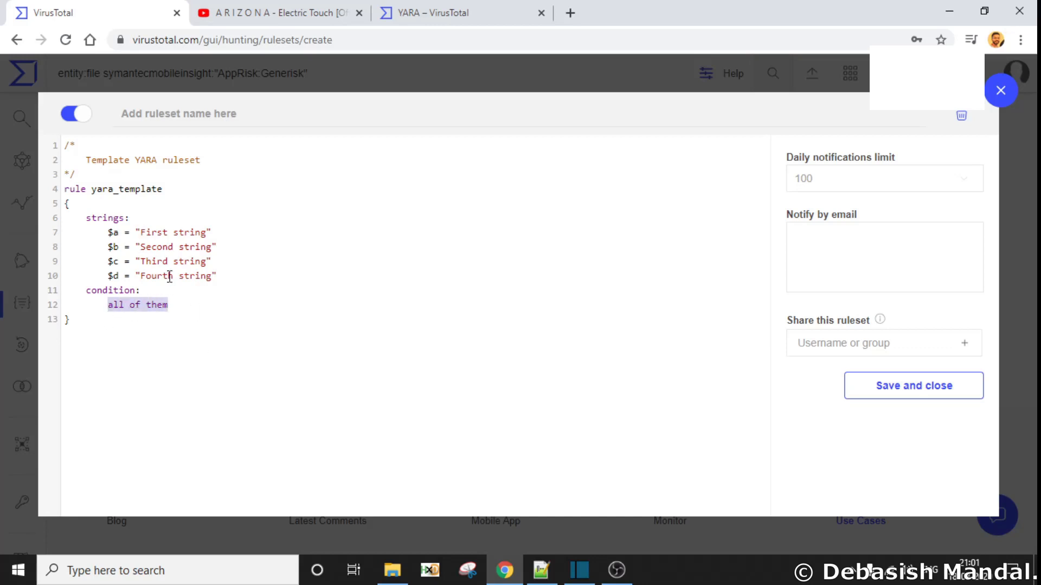
{"action": "mouse_move", "coordinate": [430, 246]}
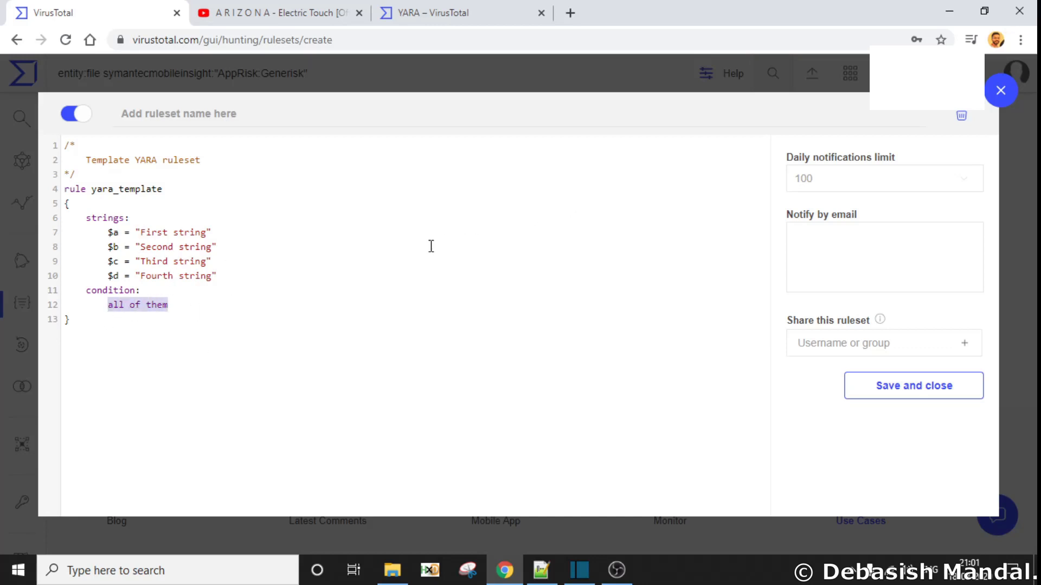
{"action": "left_click", "coordinate": [172, 304]}
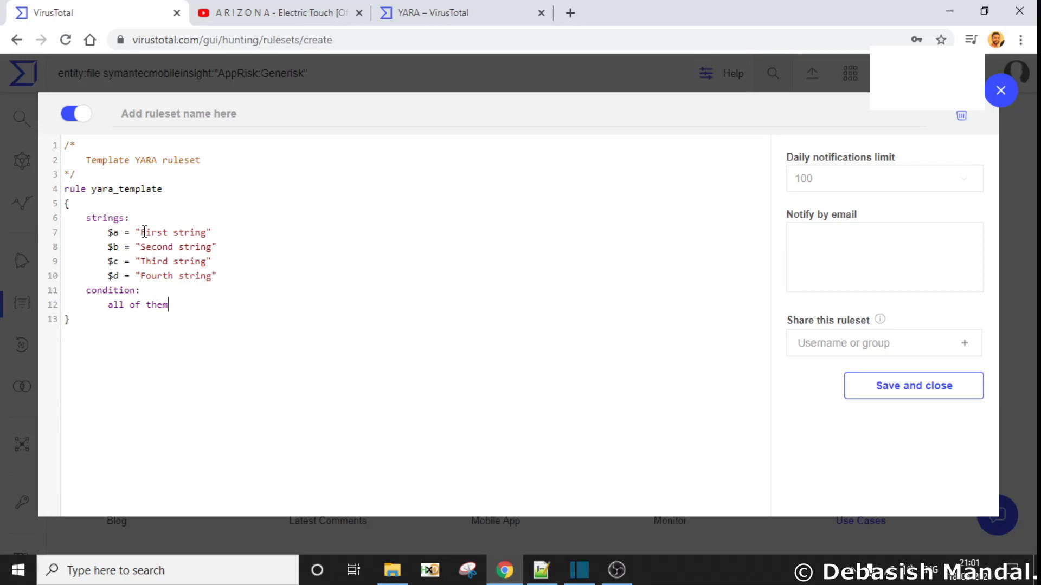
{"action": "double_click", "coordinate": [175, 232]}
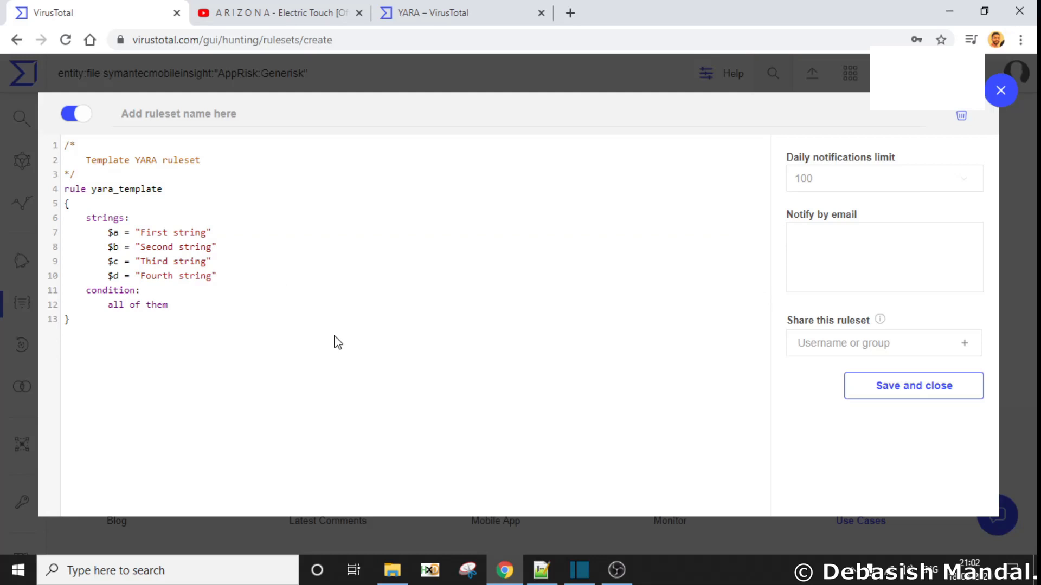
{"action": "mouse_move", "coordinate": [478, 356]}
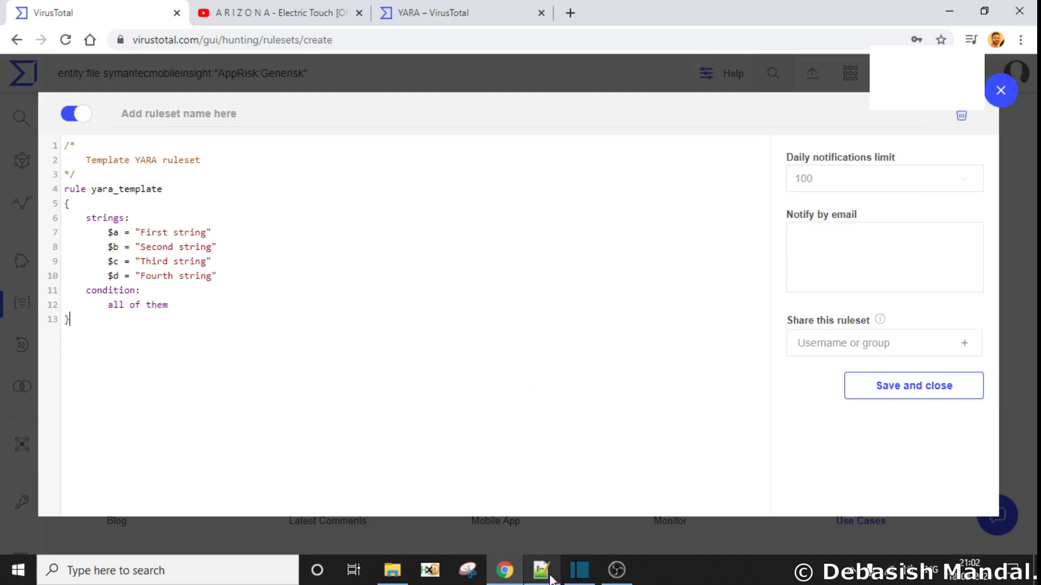
Review the silent_banker rule in Notepad++, highlighting its description, thread_level and in_the_wild meta fields.
{"action": "left_click", "coordinate": [541, 571]}
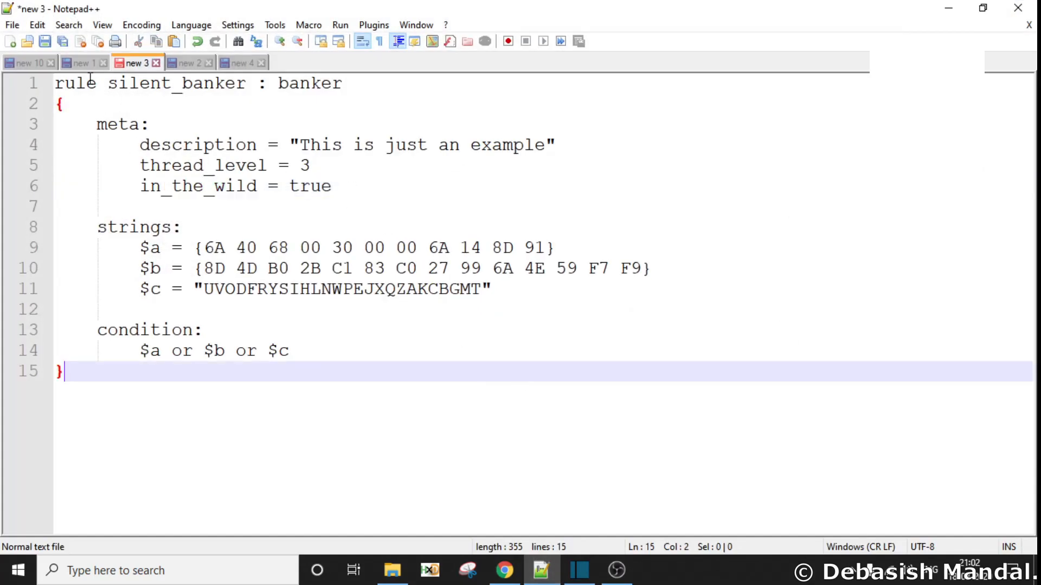
{"action": "double_click", "coordinate": [176, 83]}
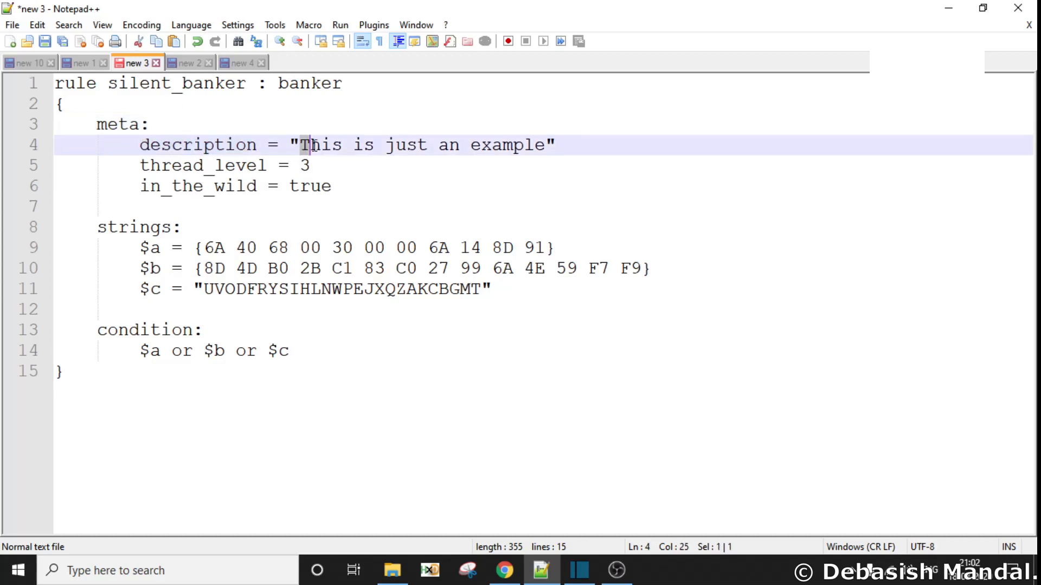
{"action": "double_click", "coordinate": [202, 165]}
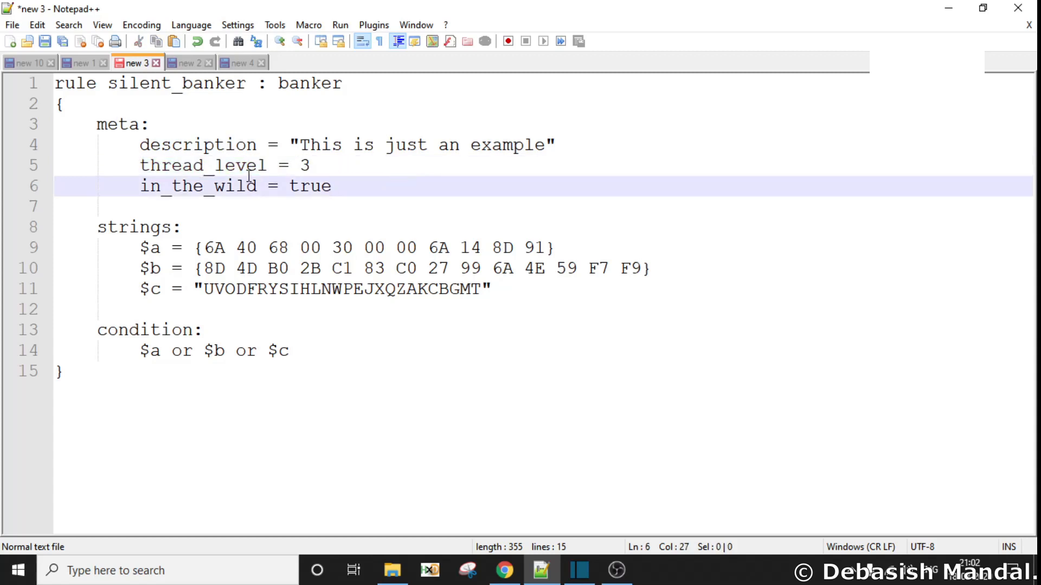
{"action": "double_click", "coordinate": [203, 165]}
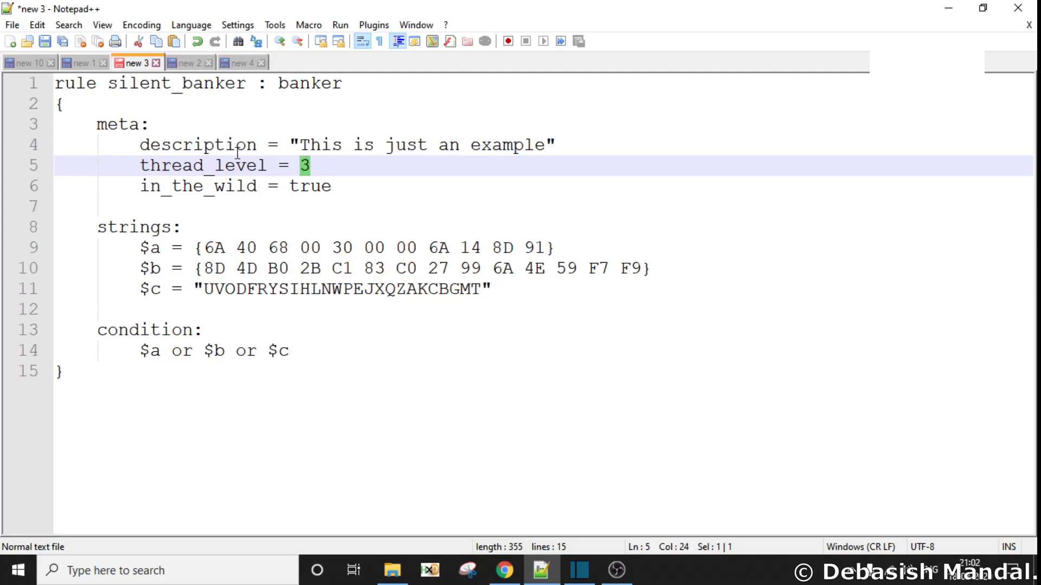
{"action": "double_click", "coordinate": [203, 165]}
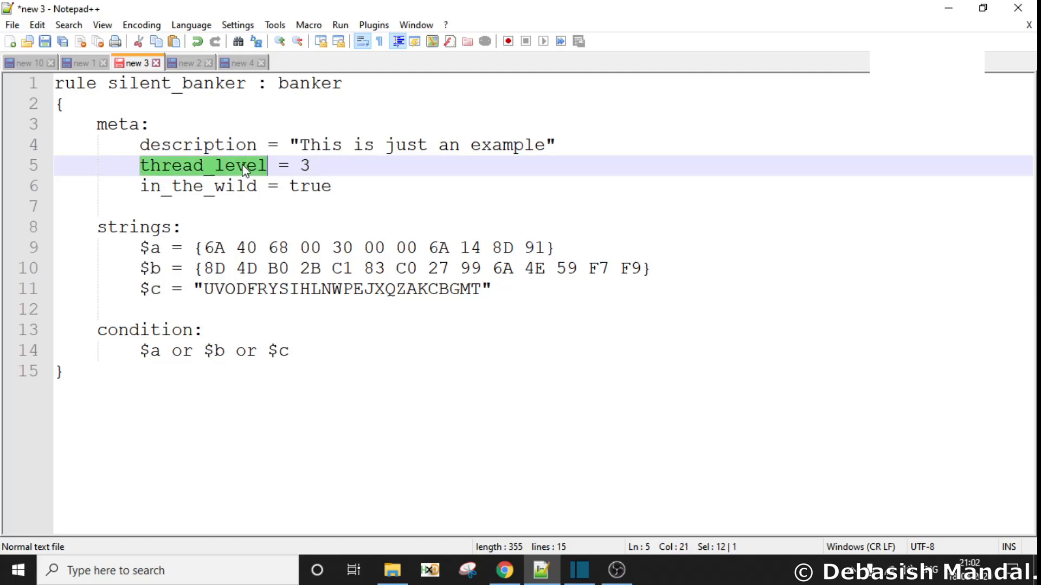
{"action": "mouse_move", "coordinate": [352, 158]}
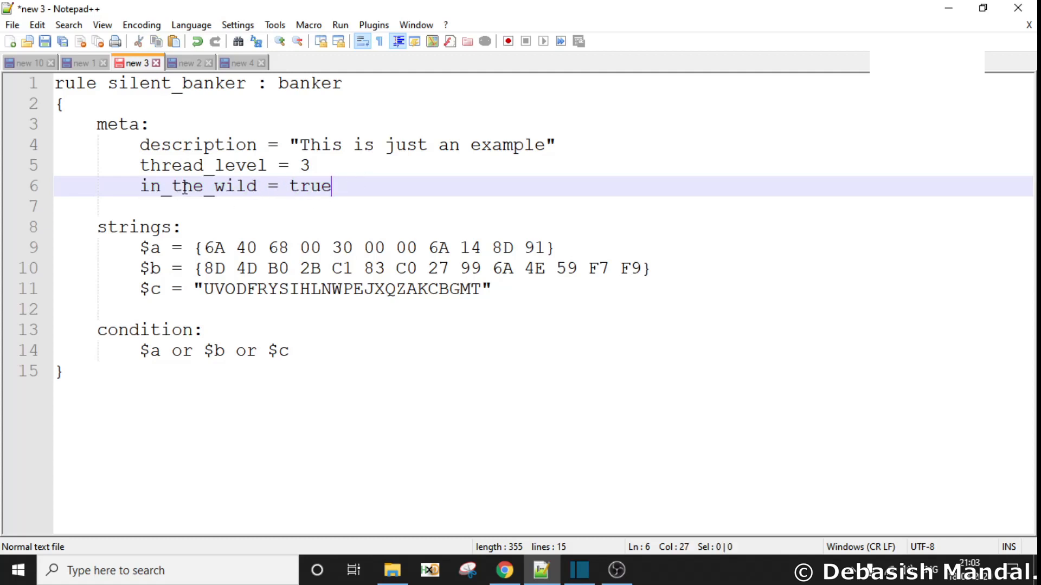
{"action": "double_click", "coordinate": [203, 165]}
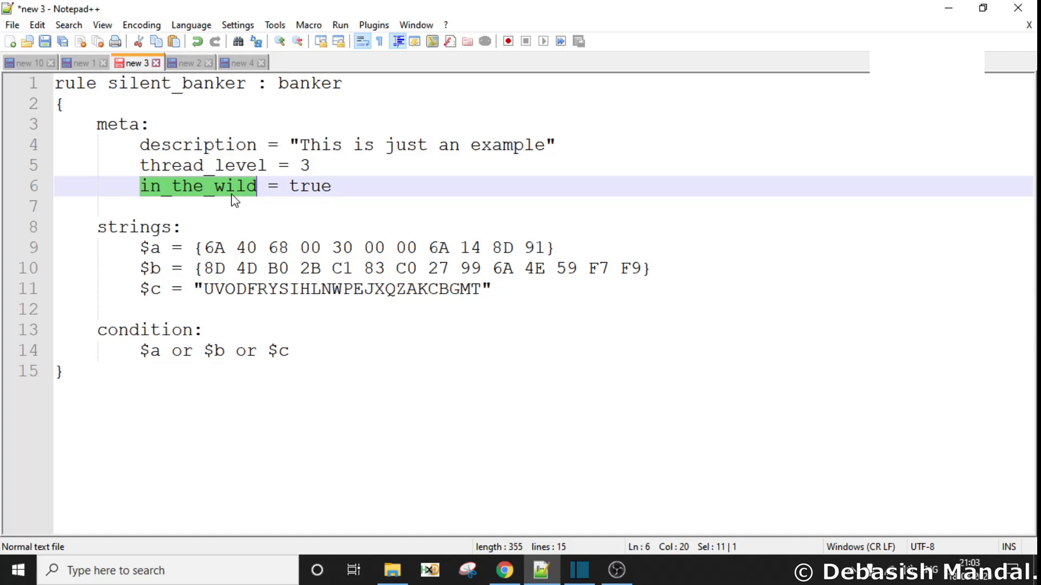
{"action": "left_click", "coordinate": [240, 186]}
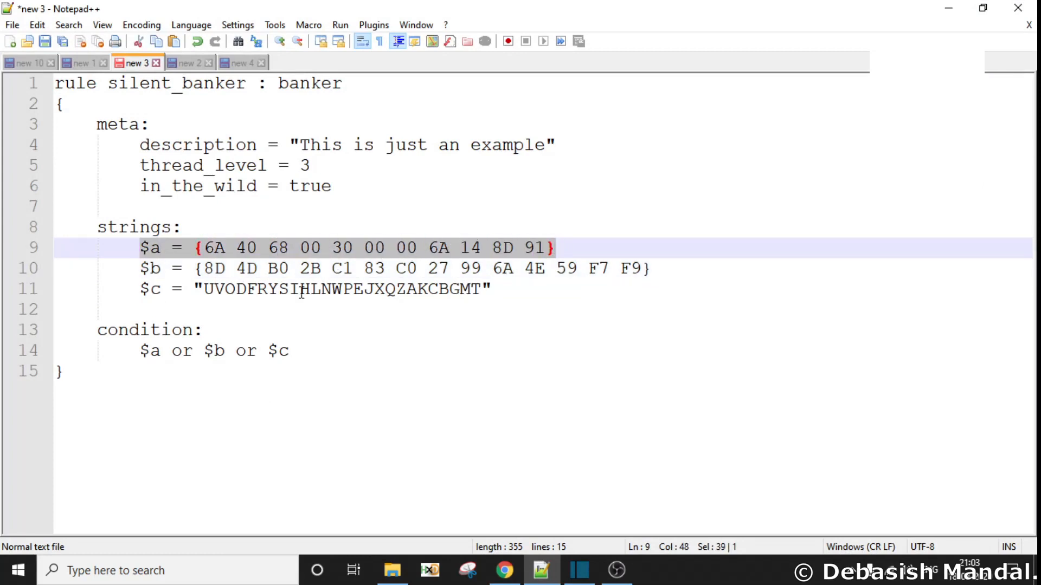
Review the rule's strings and condition, highlighting the $a hex bytes, the $c text string and 'condition'.
{"action": "left_click", "coordinate": [171, 247]}
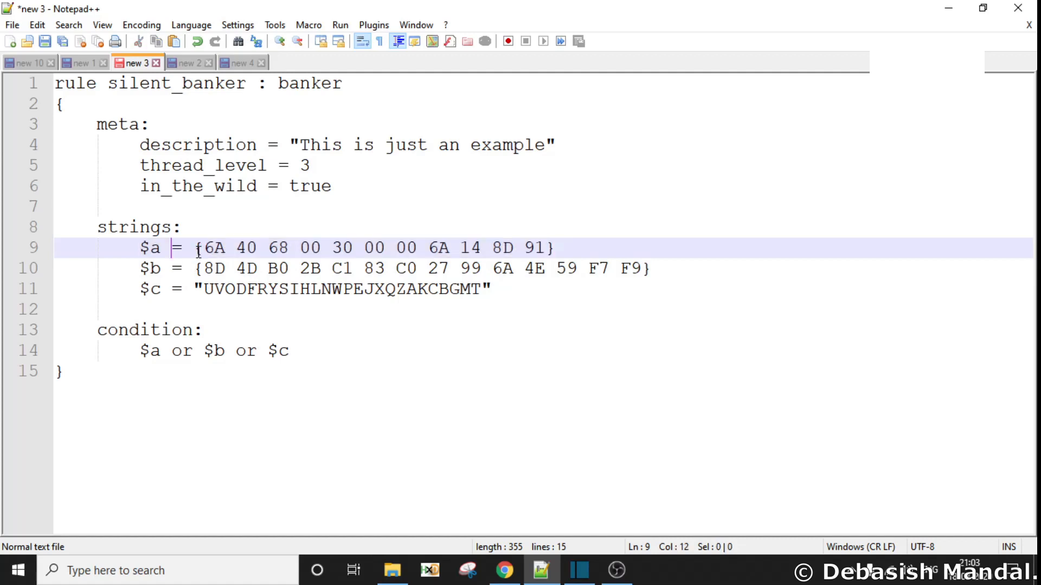
{"action": "left_click_drag", "start_coordinate": [196, 247], "coordinate": [545, 247]}
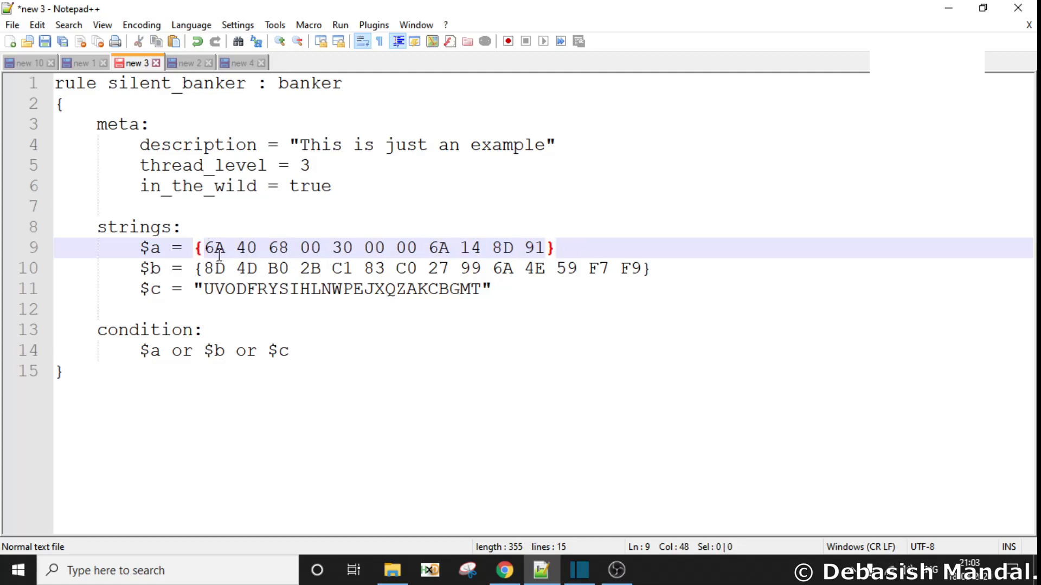
{"action": "left_click_drag", "start_coordinate": [205, 247], "coordinate": [544, 247]}
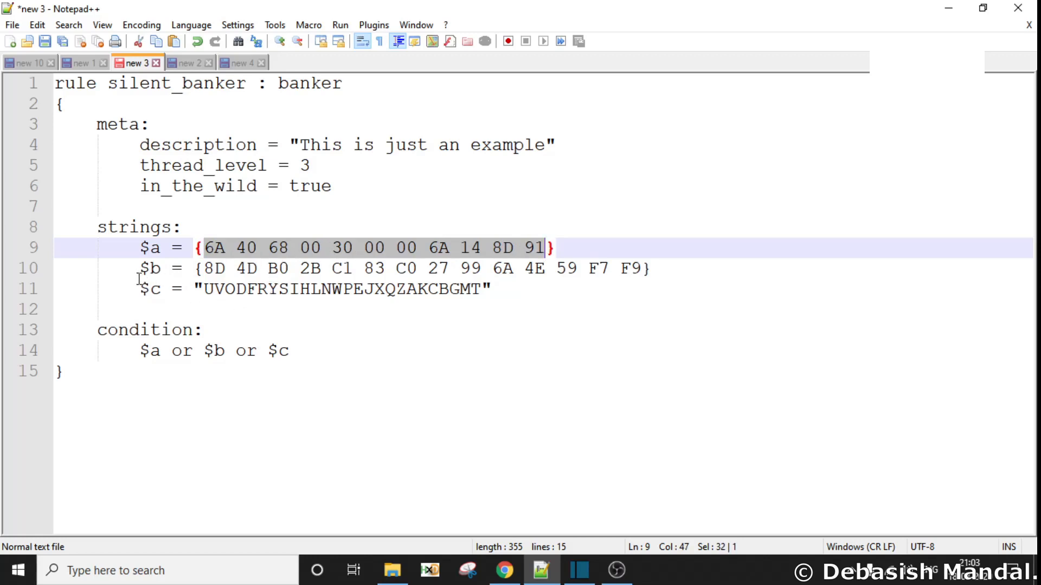
{"action": "left_click", "coordinate": [653, 268]}
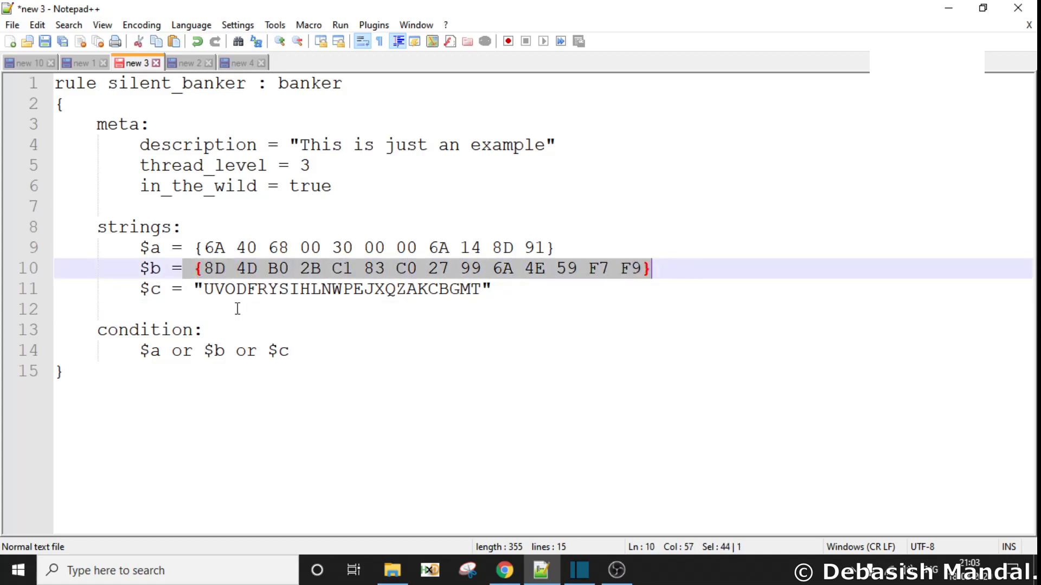
{"action": "double_click", "coordinate": [341, 288]}
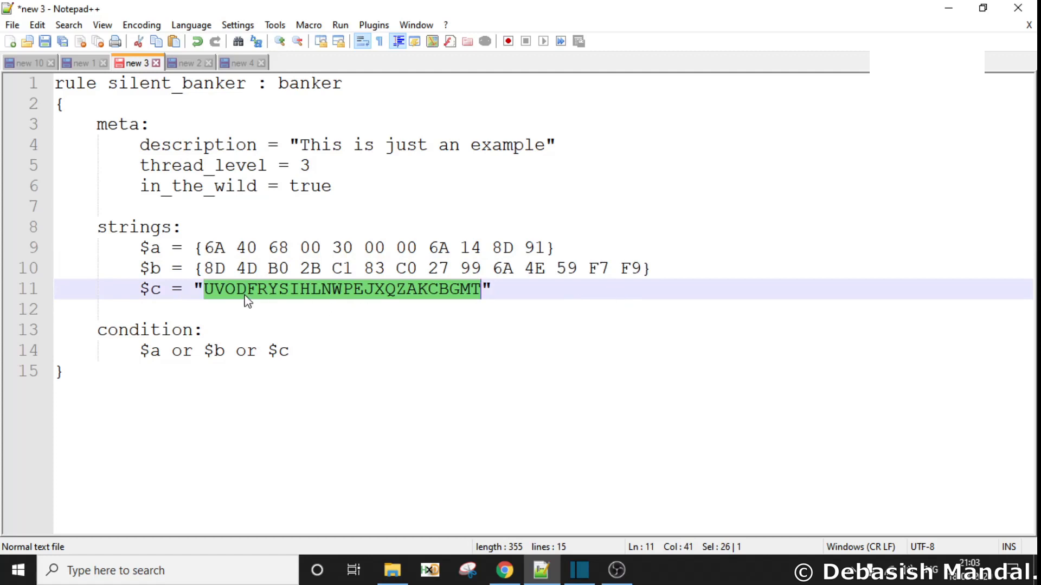
{"action": "left_click", "coordinate": [195, 268]}
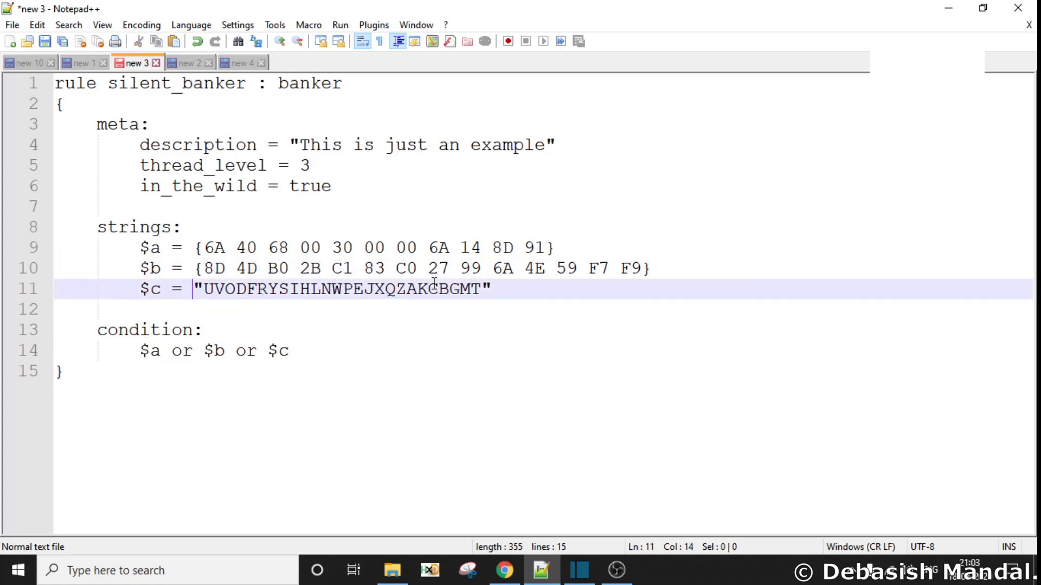
{"action": "left_click_drag", "start_coordinate": [194, 288], "coordinate": [491, 289]}
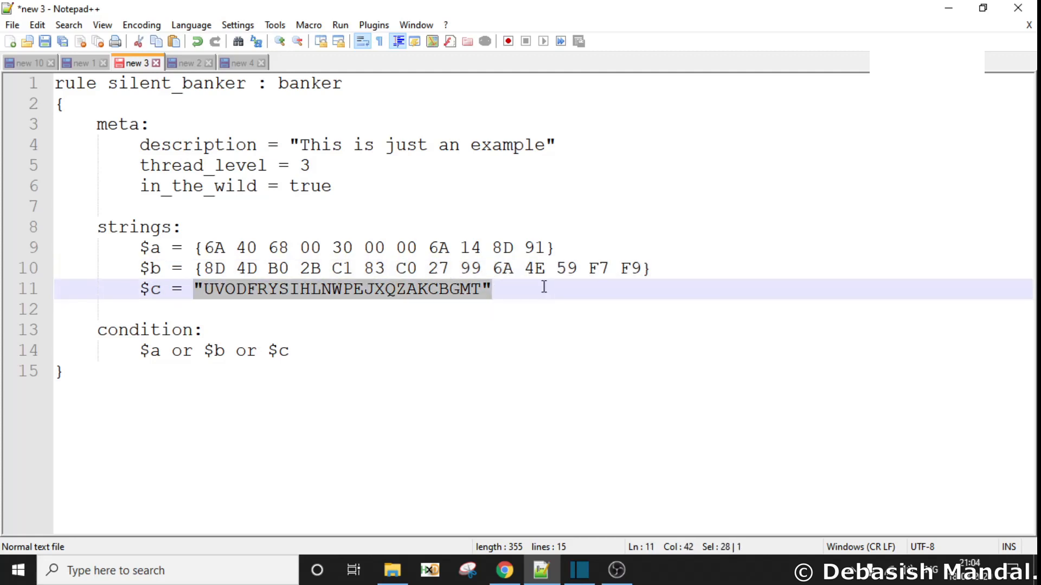
{"action": "mouse_move", "coordinate": [420, 325]}
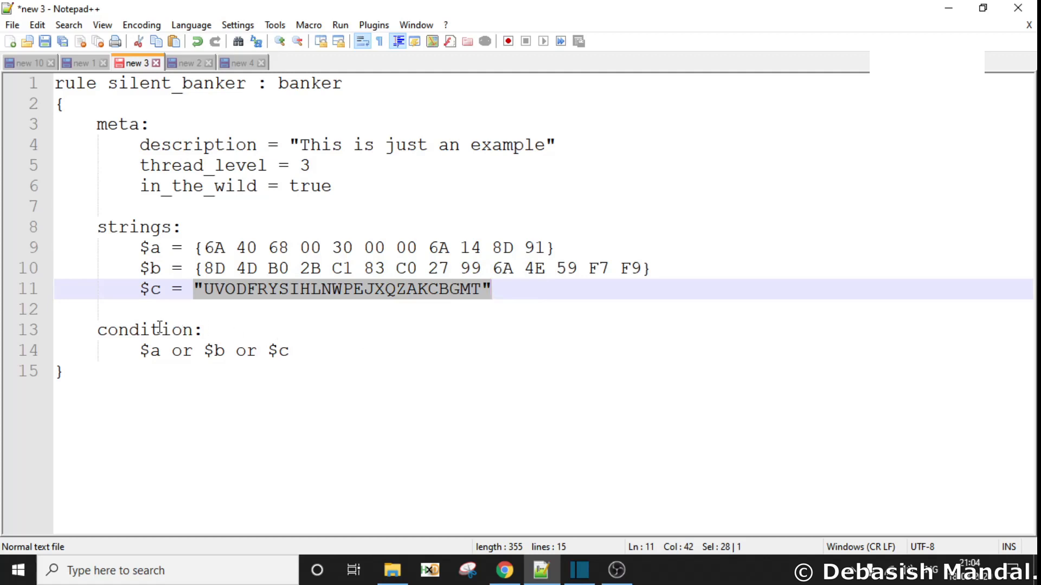
{"action": "double_click", "coordinate": [144, 330]}
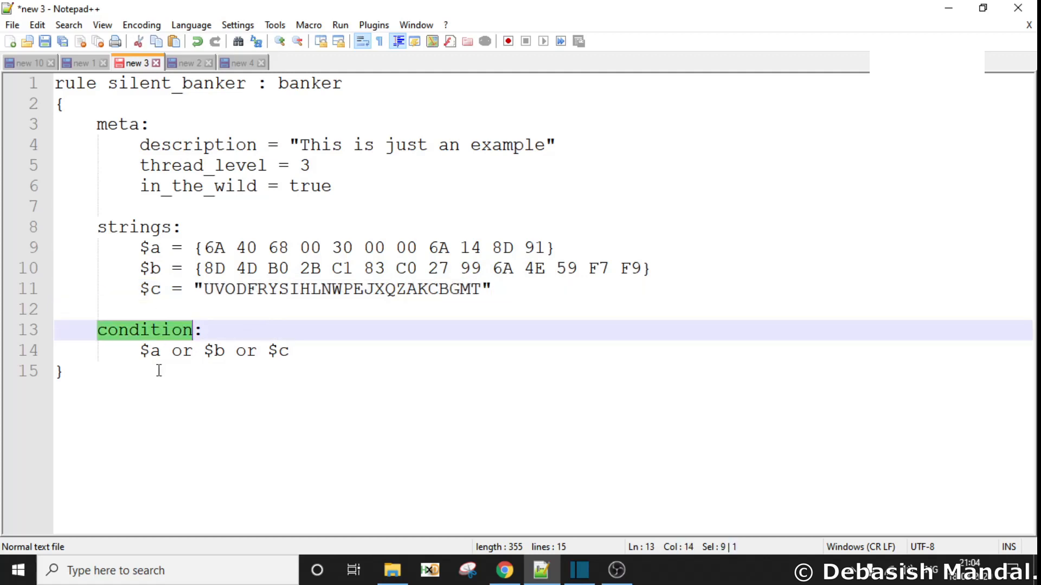
{"action": "mouse_move", "coordinate": [153, 314]}
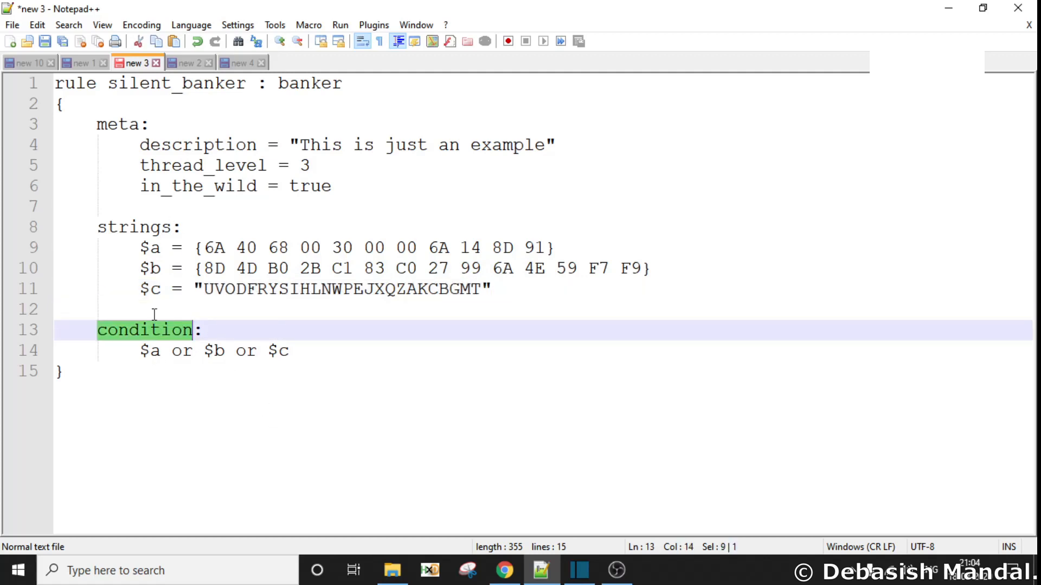
{"action": "left_click", "coordinate": [309, 268]}
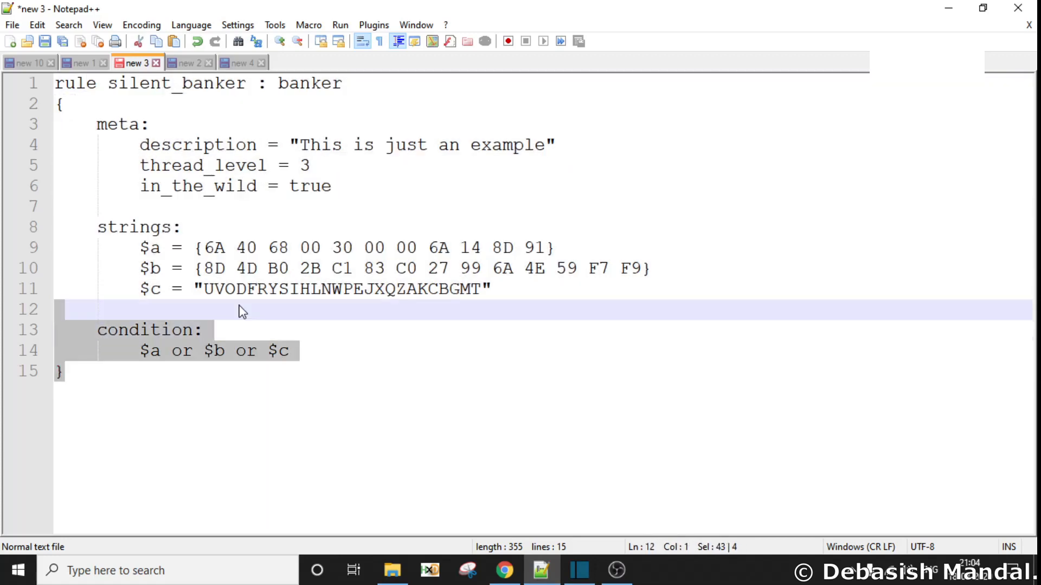
Select the entire silent_banker rule with Ctrl+A so it can be copied.
{"action": "key", "text": "ctrl+a"}
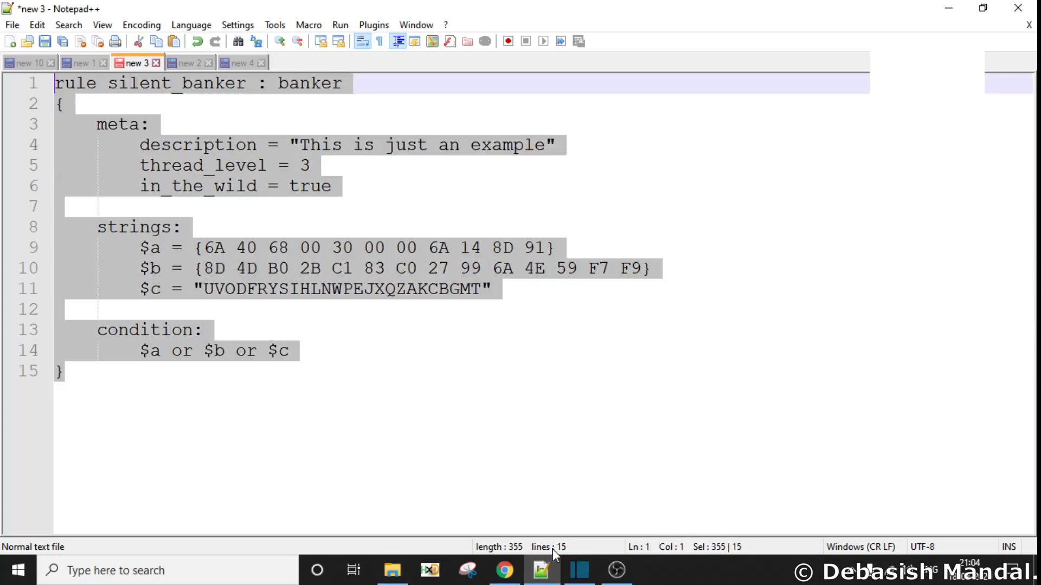
Paste the rule into the Livehunt editor, extend $c with AAAAAAAAAAAA, name it Sample Rule and save.
{"action": "left_click", "coordinate": [504, 571]}
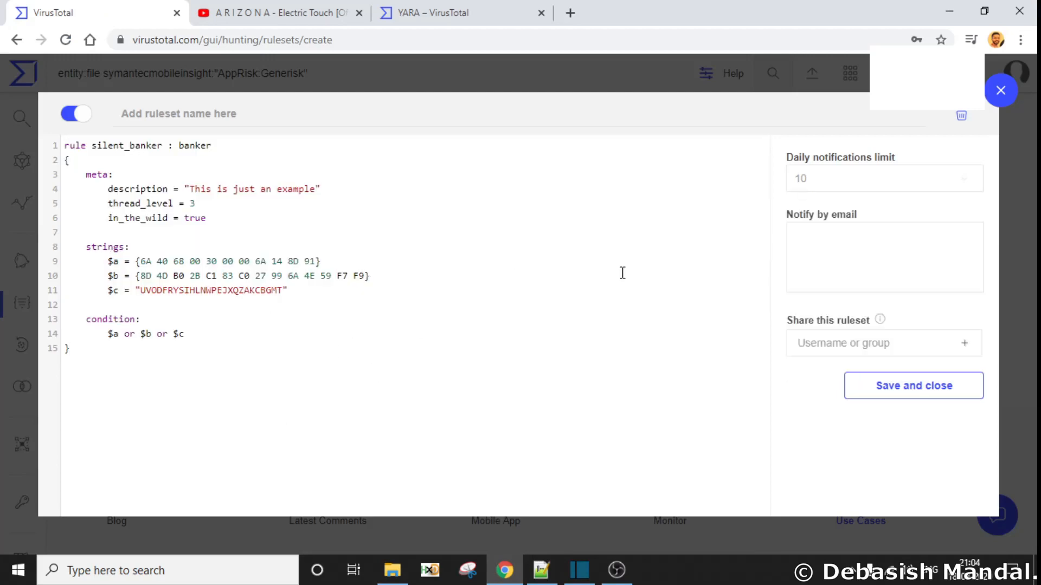
{"action": "mouse_move", "coordinate": [913, 386]}
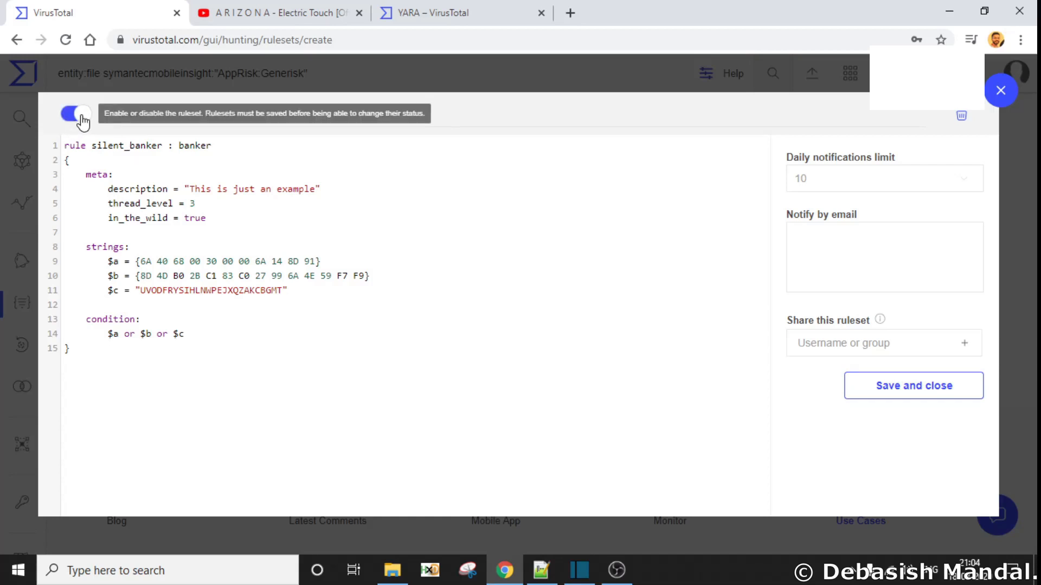
{"action": "mouse_move", "coordinate": [913, 386]}
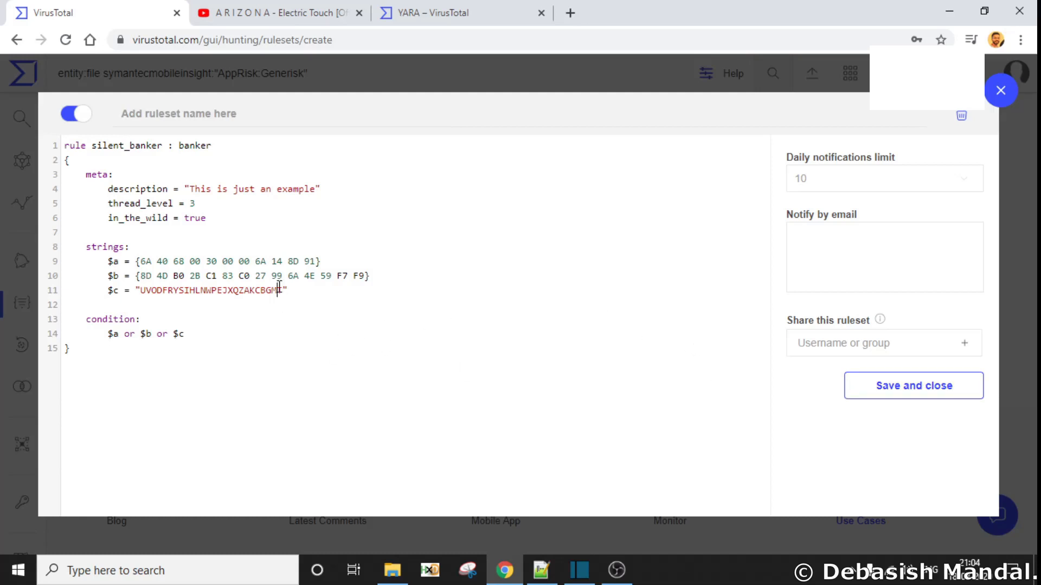
{"action": "type", "text": "AAAAAAAAAAAAAAAAAAAAAAA"}
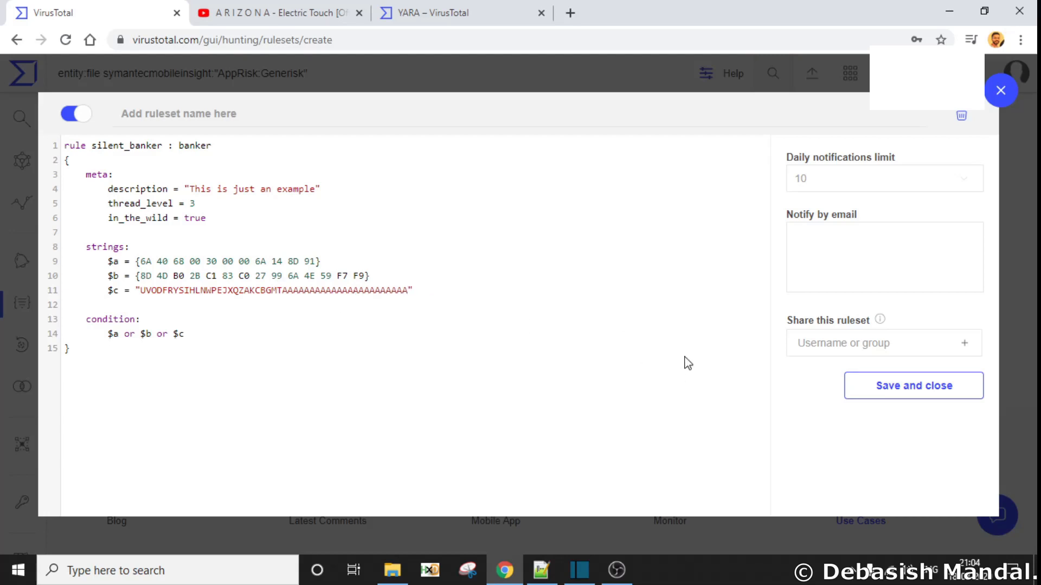
{"action": "left_click", "coordinate": [913, 386]}
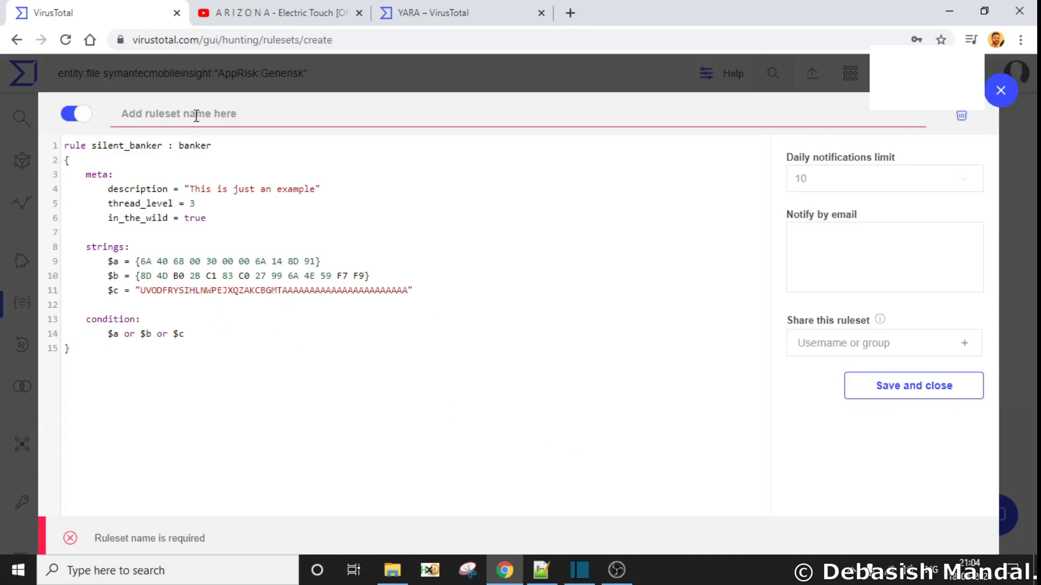
{"action": "type", "text": "Sample Ru"}
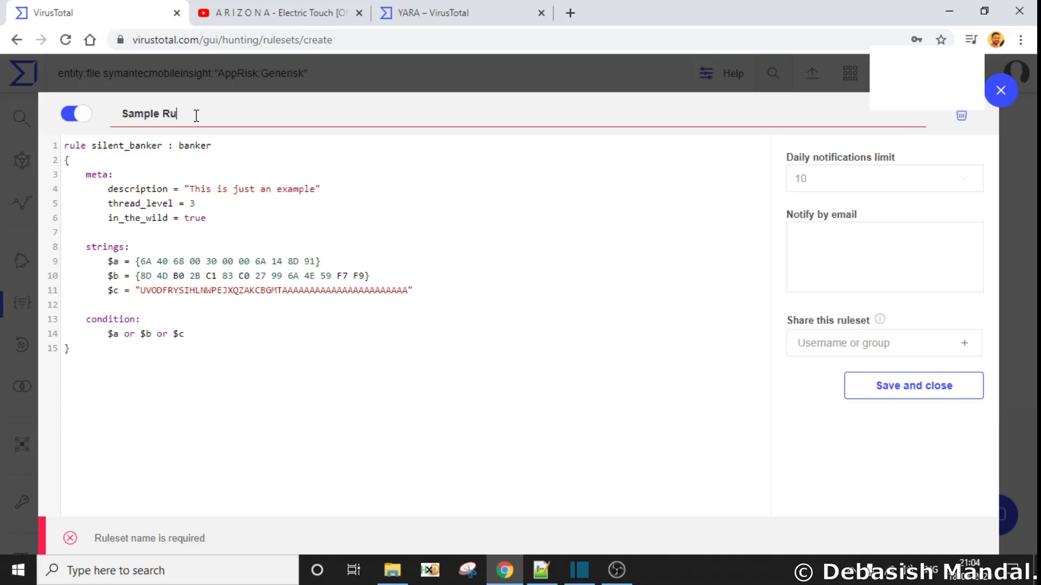
{"action": "left_click", "coordinate": [912, 386]}
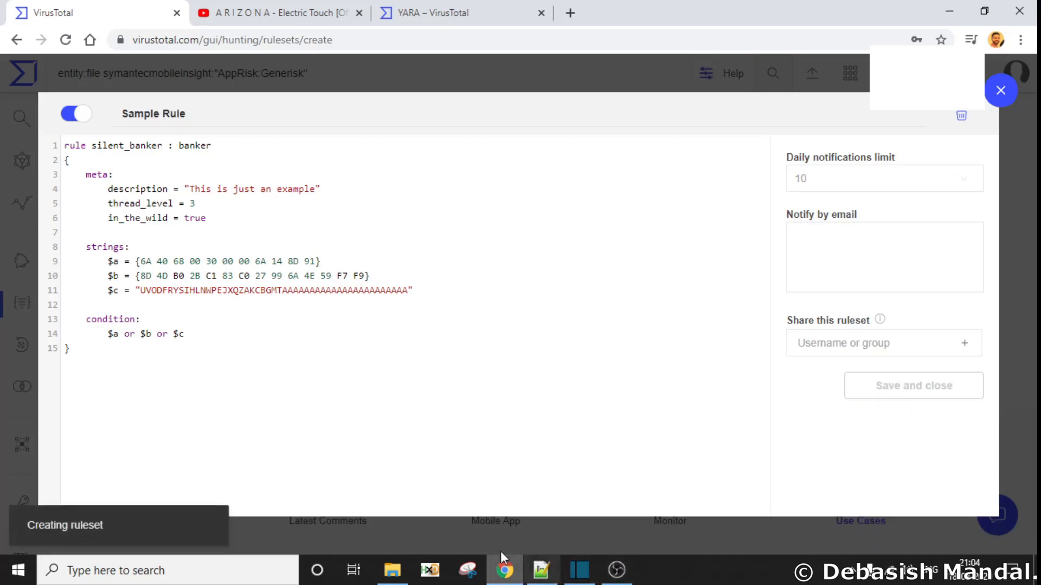
Disable the saved Sample Rule ruleset in the list and reopen it in the editor.
{"action": "left_click", "coordinate": [913, 386]}
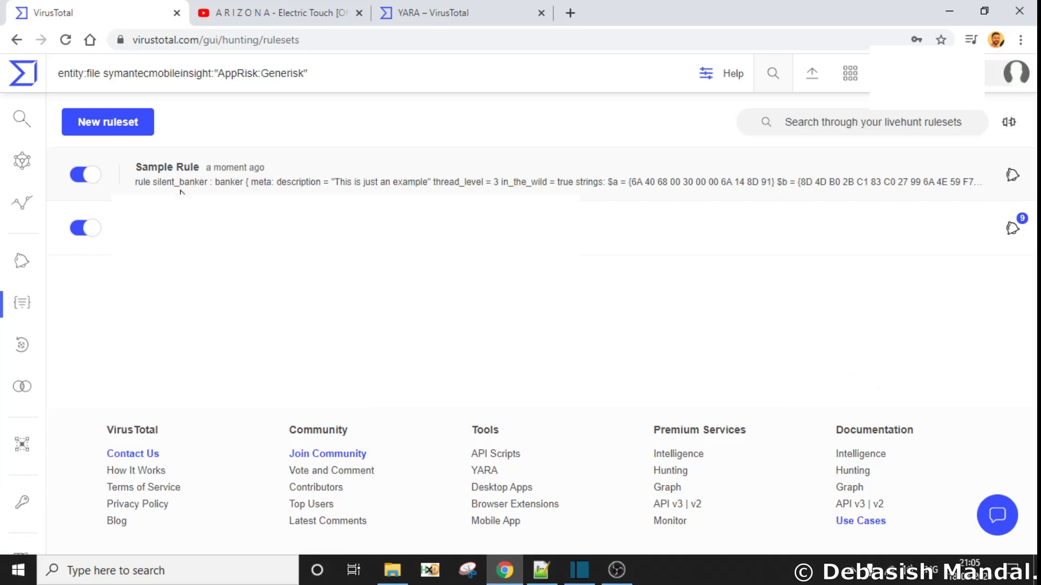
{"action": "mouse_move", "coordinate": [128, 185]}
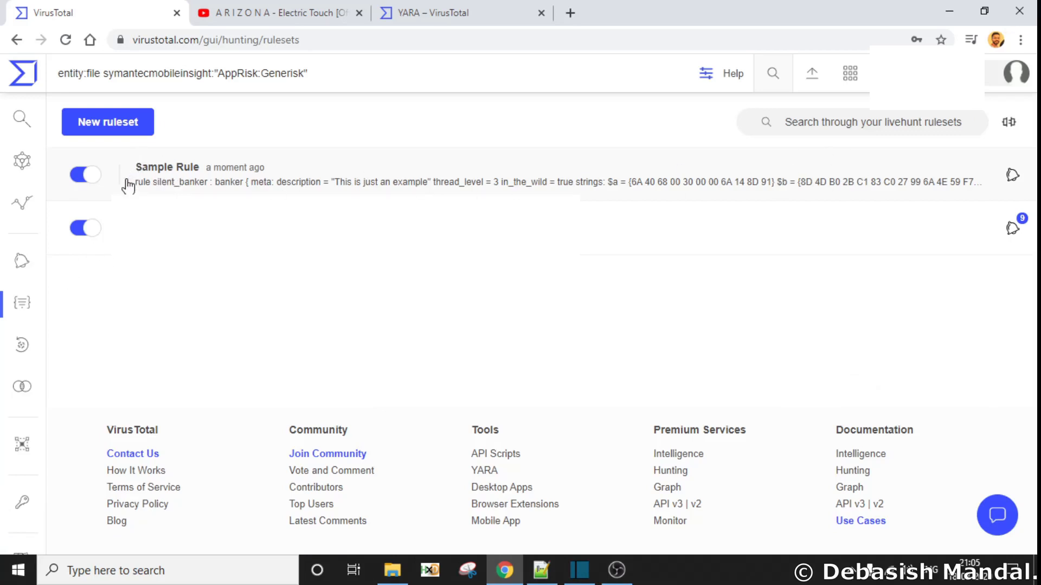
{"action": "mouse_move", "coordinate": [294, 188]}
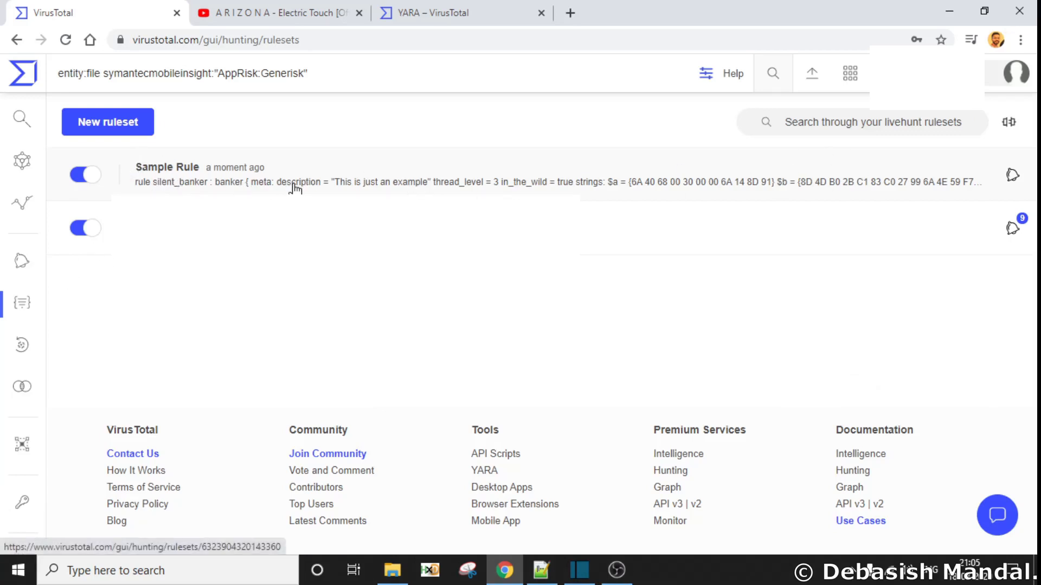
{"action": "mouse_move", "coordinate": [84, 174]}
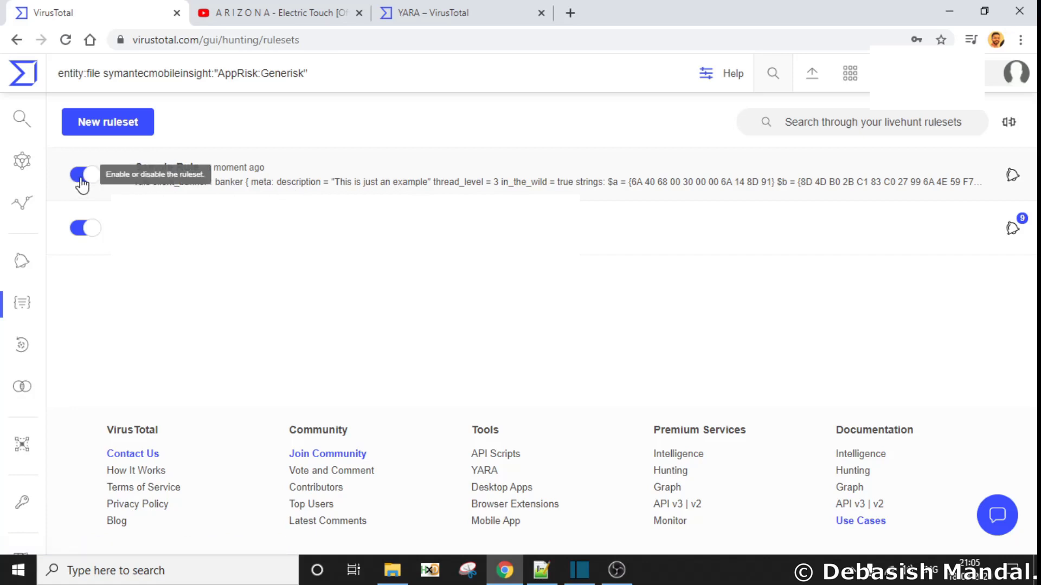
{"action": "left_click", "coordinate": [85, 175]}
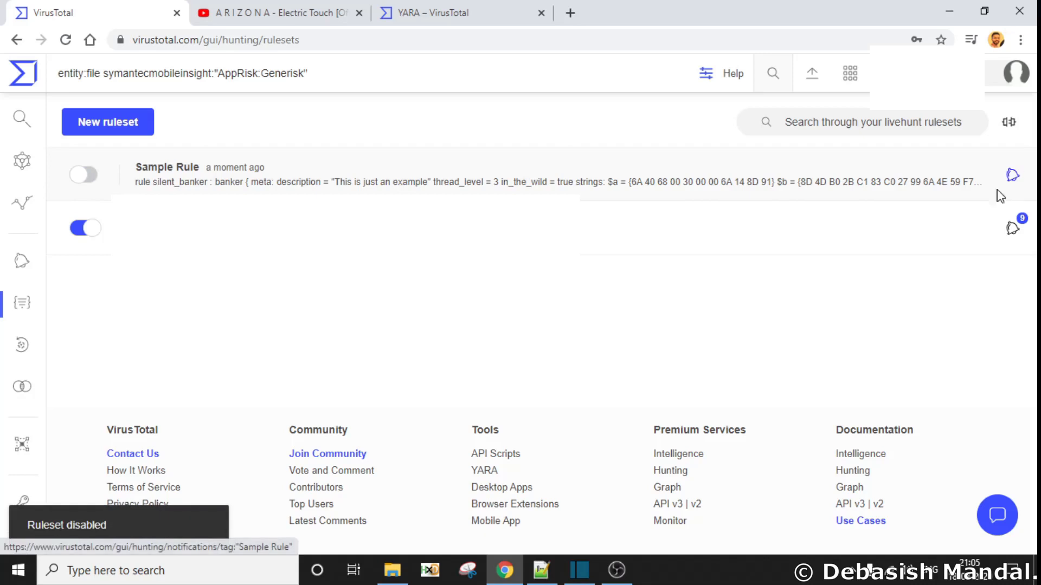
{"action": "left_click", "coordinate": [167, 167]}
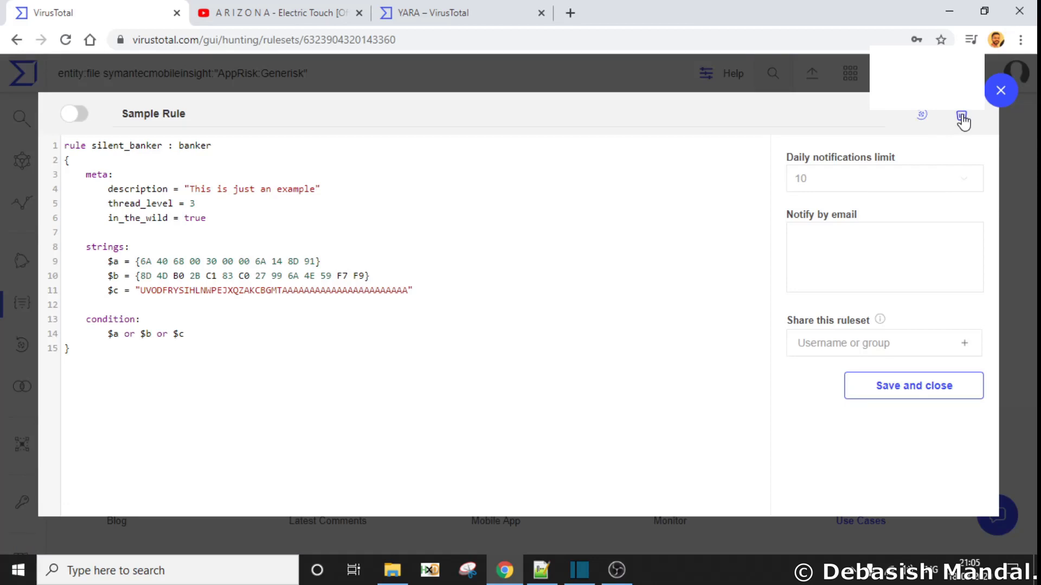
Delete the Sample Rule ruleset from the editor header.
{"action": "left_click", "coordinate": [962, 115]}
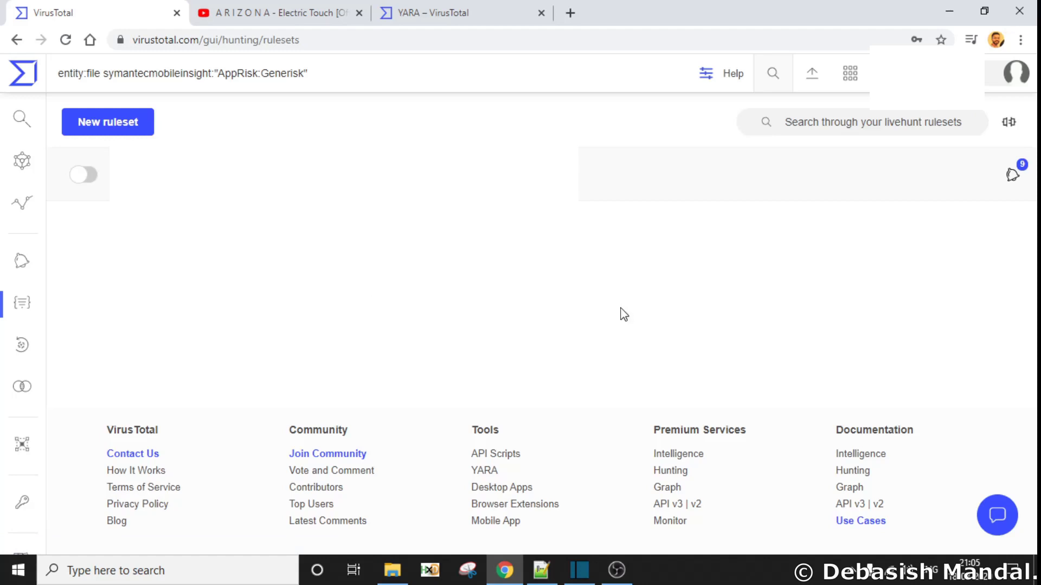
{"action": "mouse_move", "coordinate": [562, 410]}
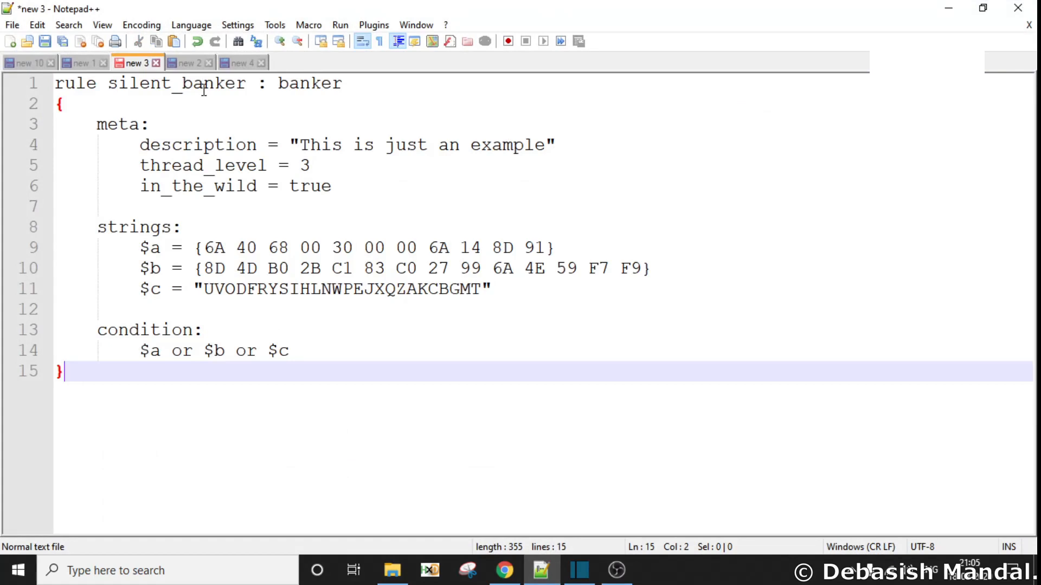
Show rule example_19 in the 'new 2' tab, highlighting cuckoo in the import and http_request in the condition.
{"action": "left_click", "coordinate": [187, 62]}
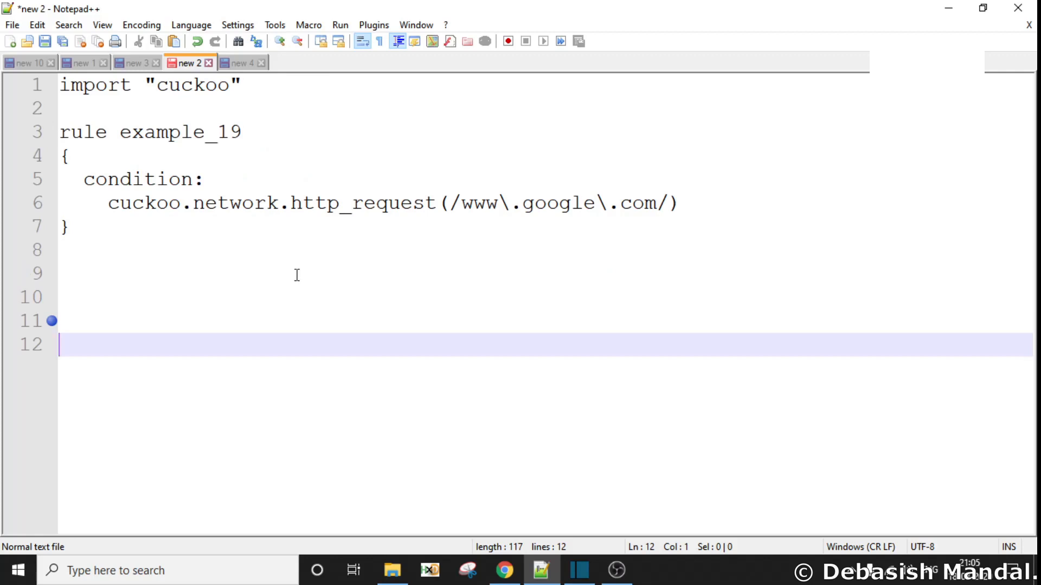
{"action": "mouse_move", "coordinate": [181, 455]}
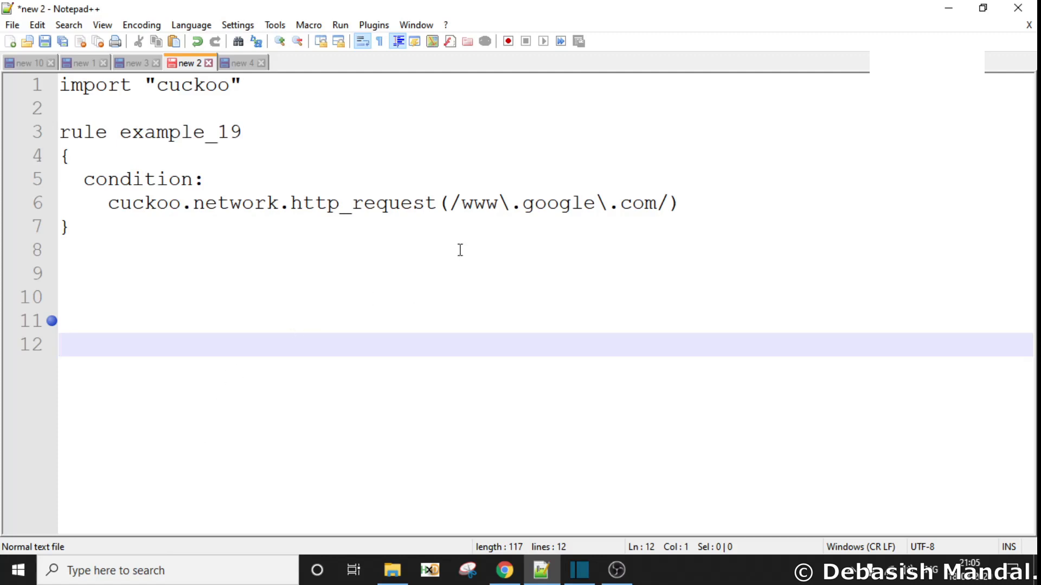
{"action": "double_click", "coordinate": [481, 203]}
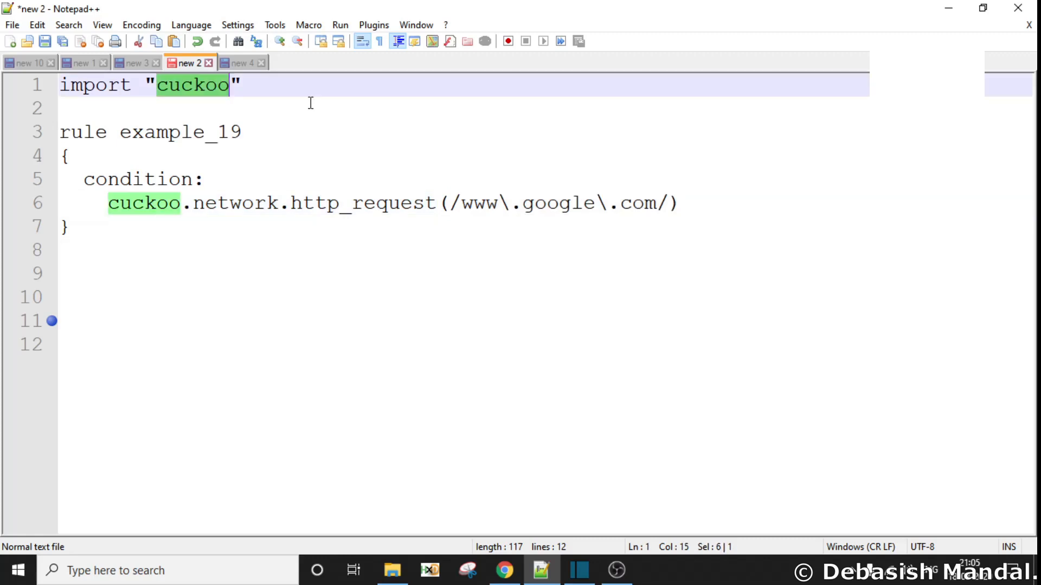
{"action": "mouse_move", "coordinate": [82, 108]}
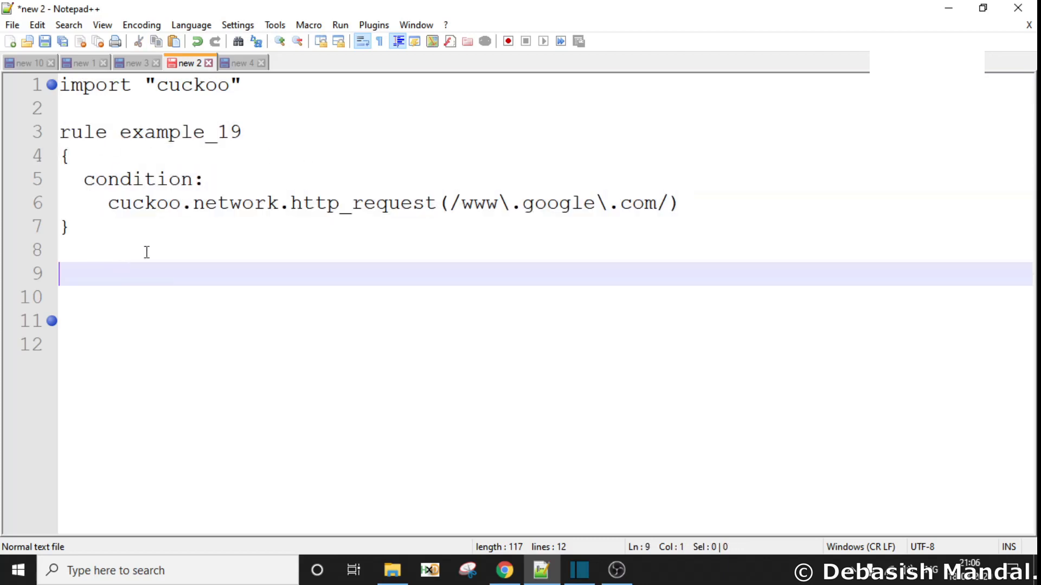
{"action": "left_click", "coordinate": [95, 133]}
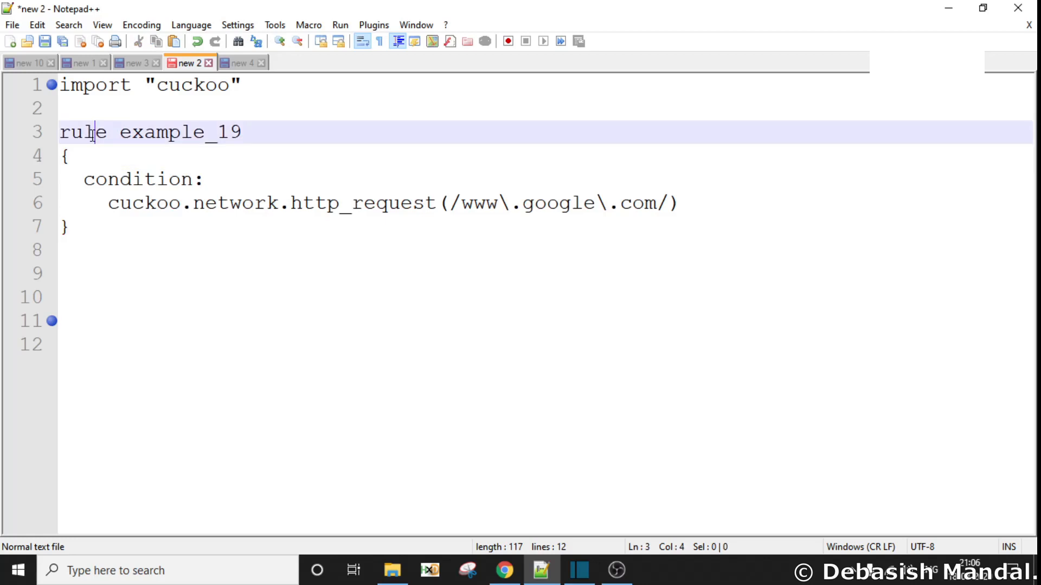
{"action": "double_click", "coordinate": [138, 178]}
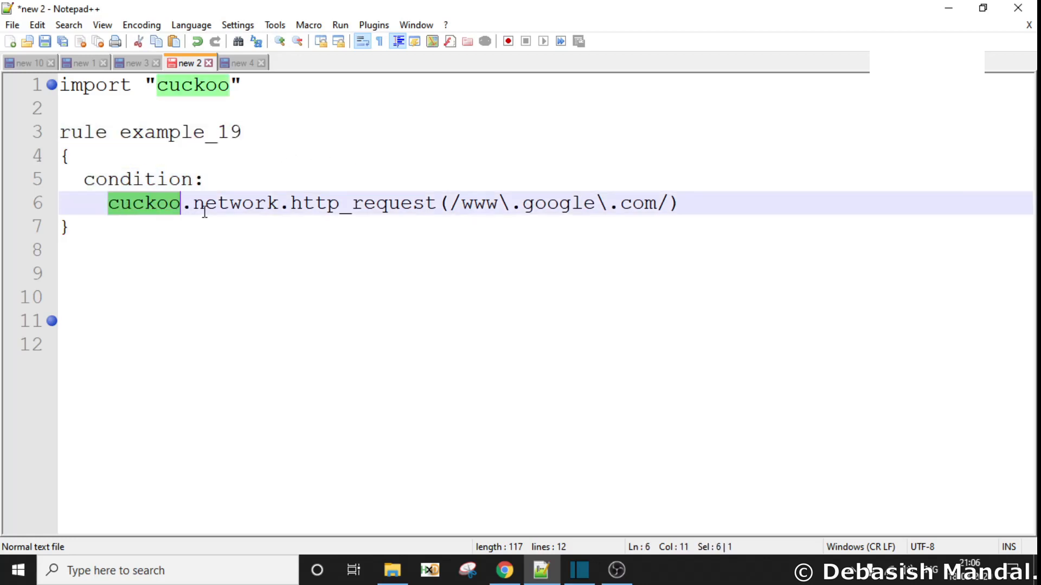
{"action": "double_click", "coordinate": [363, 203]}
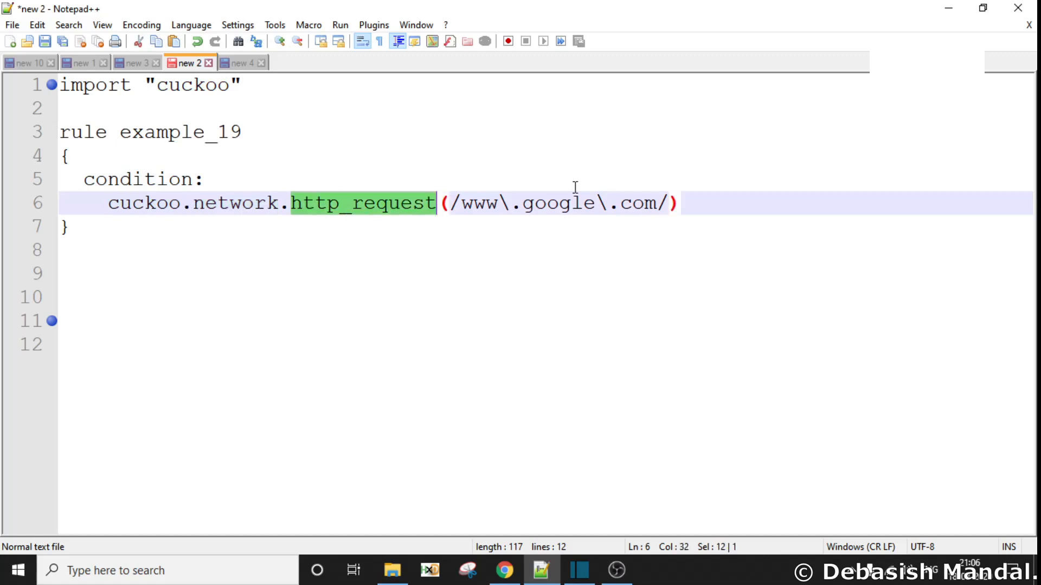
{"action": "mouse_move", "coordinate": [465, 203]}
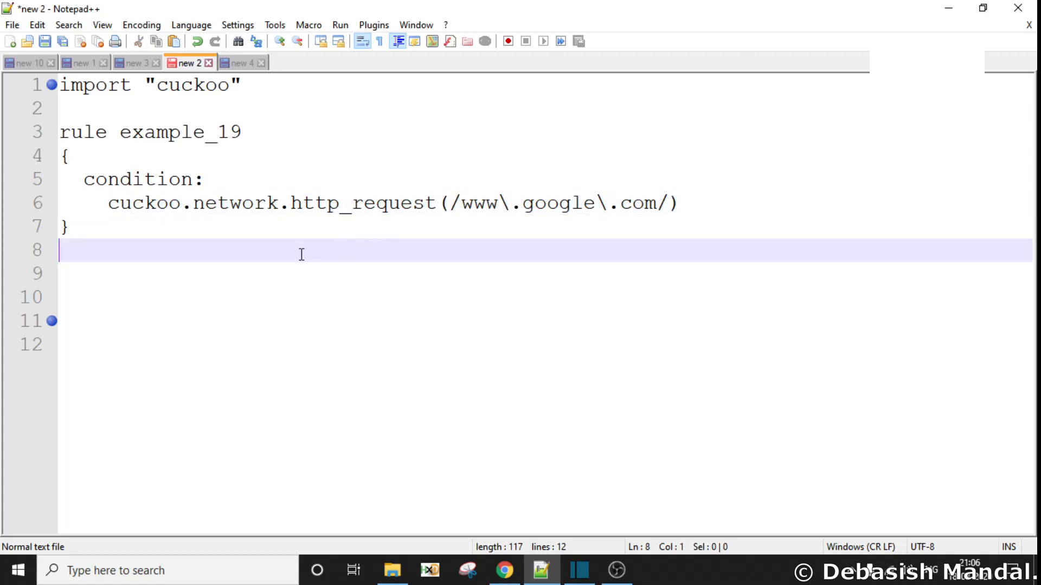
{"action": "mouse_move", "coordinate": [174, 253]}
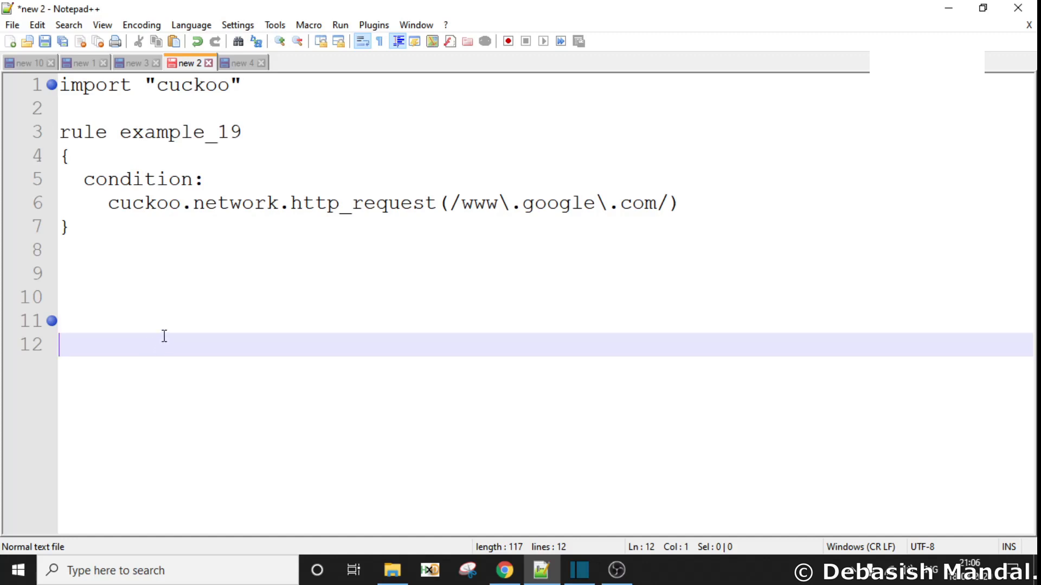
{"action": "mouse_move", "coordinate": [299, 238]}
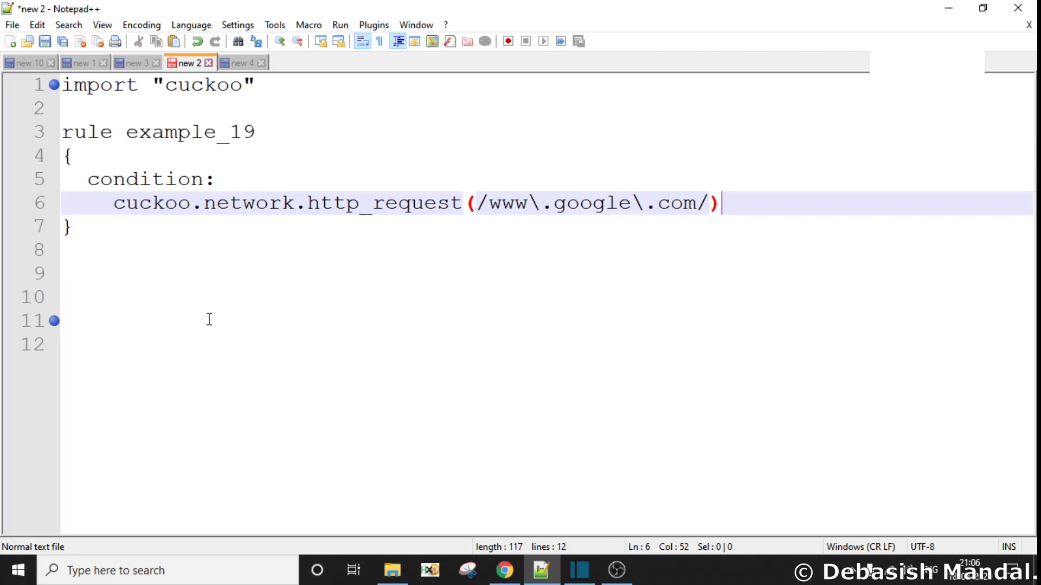
{"action": "mouse_move", "coordinate": [242, 63]}
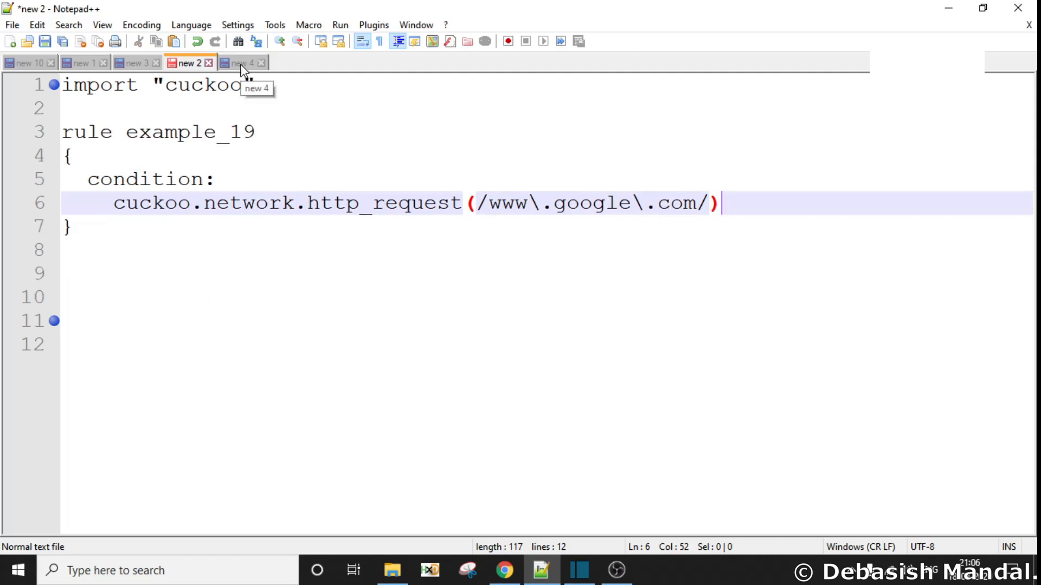
Show the evil_doer rule in the 'new 4' tab and highlight words in its hex-string and http_request condition.
{"action": "left_click", "coordinate": [242, 63]}
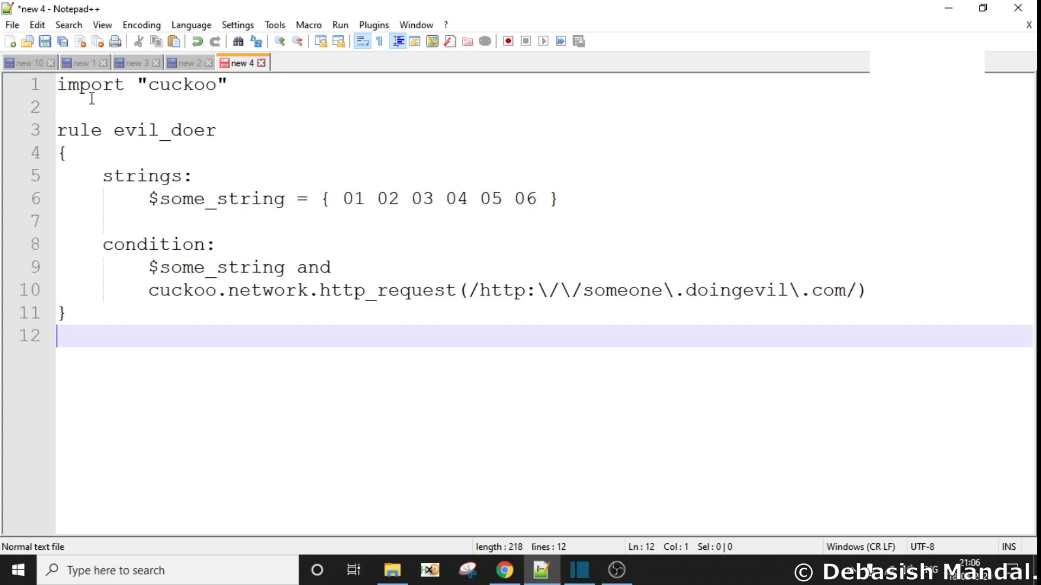
{"action": "left_click", "coordinate": [193, 175]}
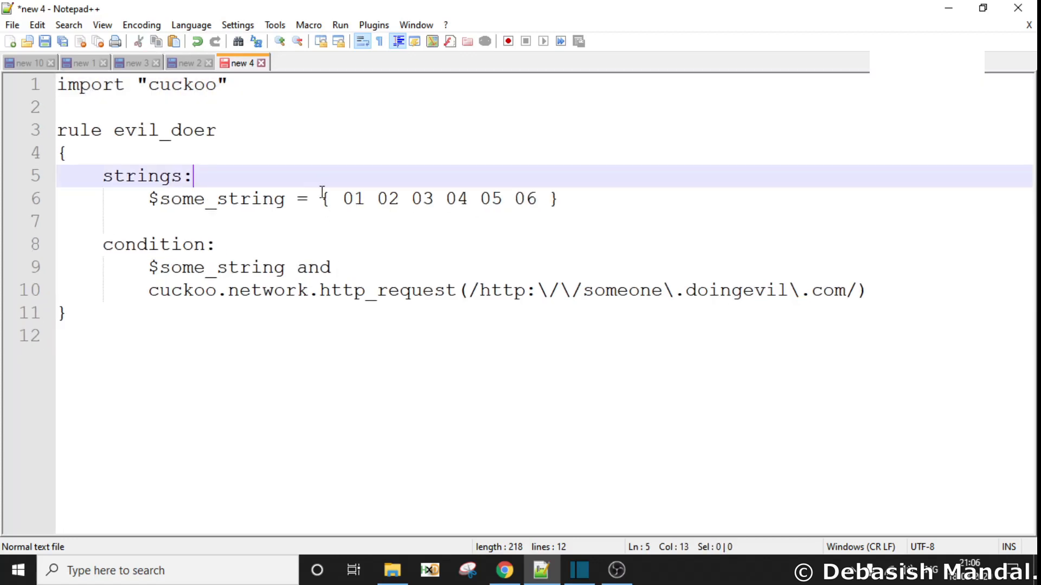
{"action": "left_click", "coordinate": [205, 291]}
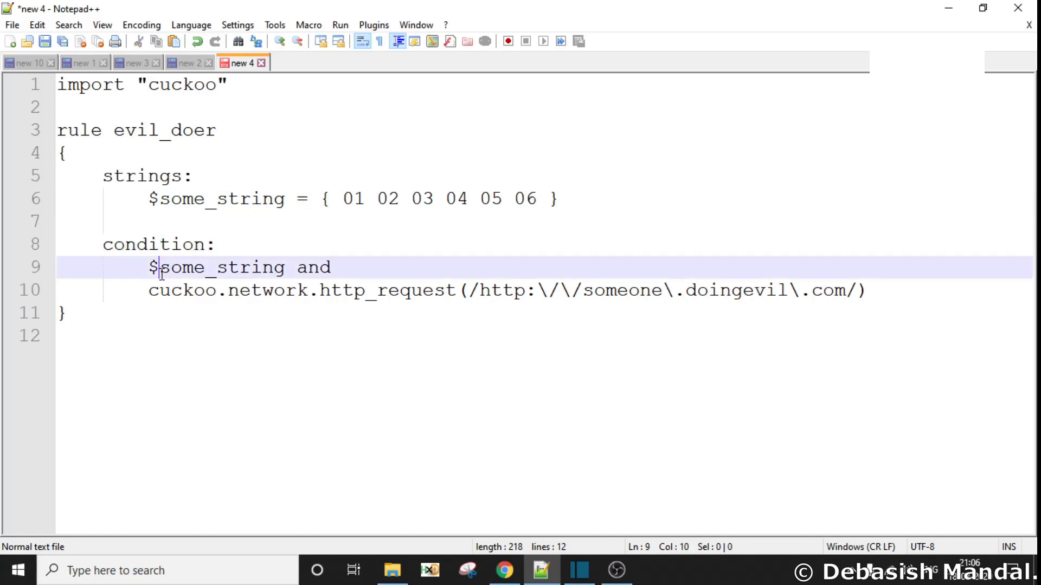
{"action": "double_click", "coordinate": [312, 268]}
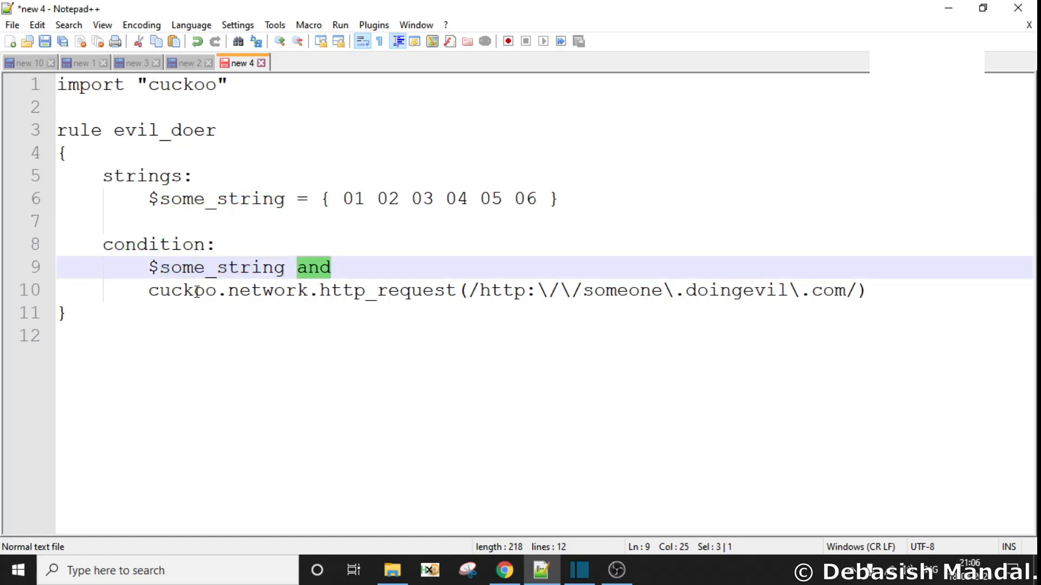
{"action": "double_click", "coordinate": [181, 290]}
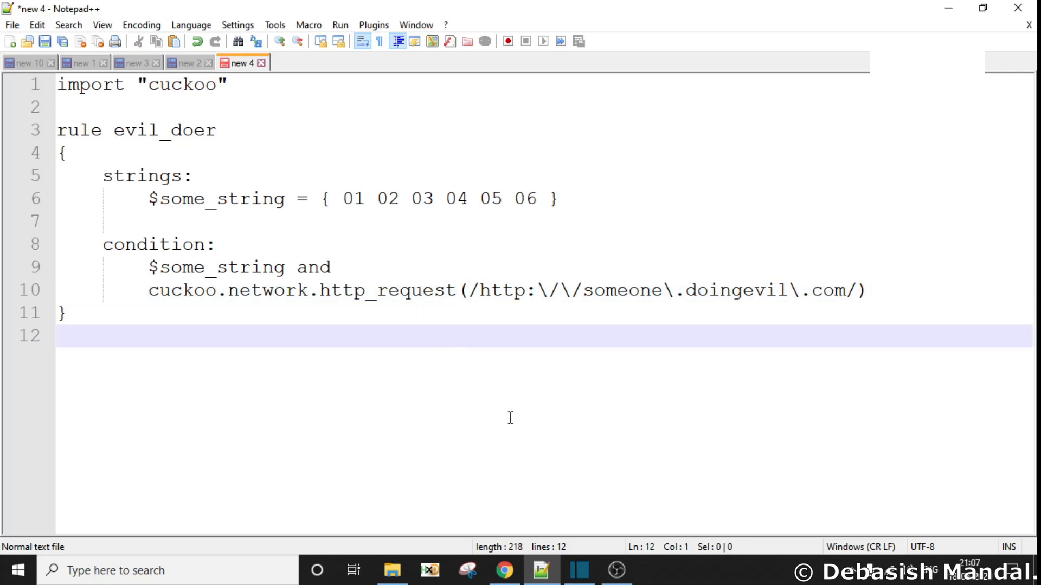
{"action": "mouse_move", "coordinate": [530, 382]}
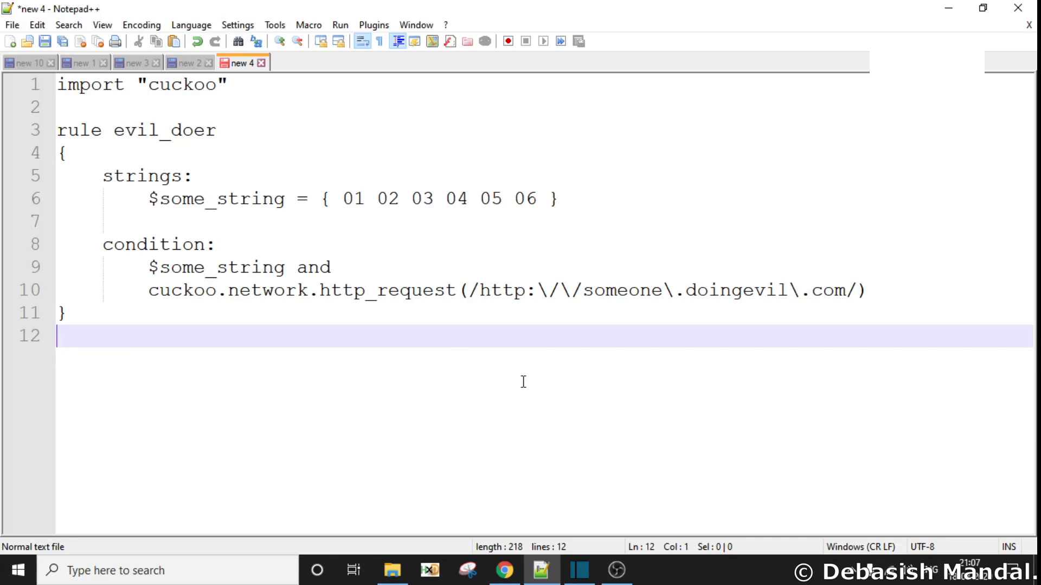
{"action": "mouse_move", "coordinate": [493, 357]}
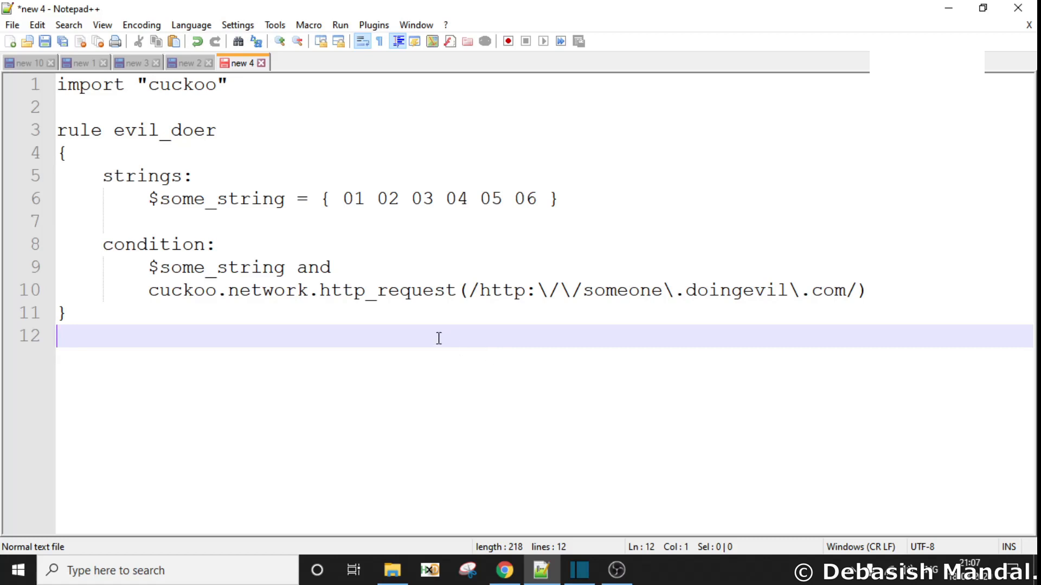
{"action": "mouse_move", "coordinate": [452, 326]}
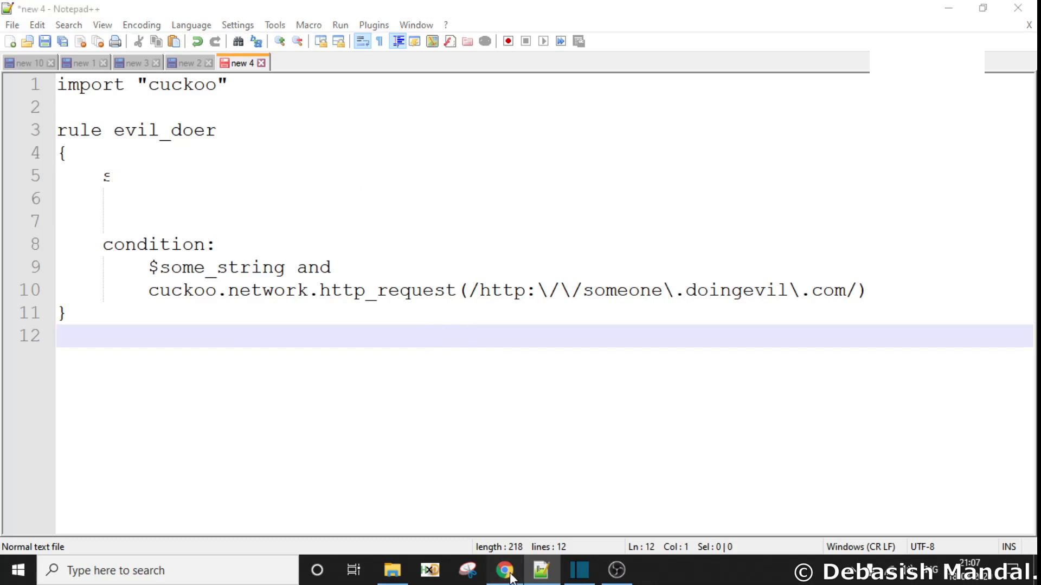
Switch back to the Chrome window showing the now-empty Livehunt rulesets page.
{"action": "left_click", "coordinate": [505, 572]}
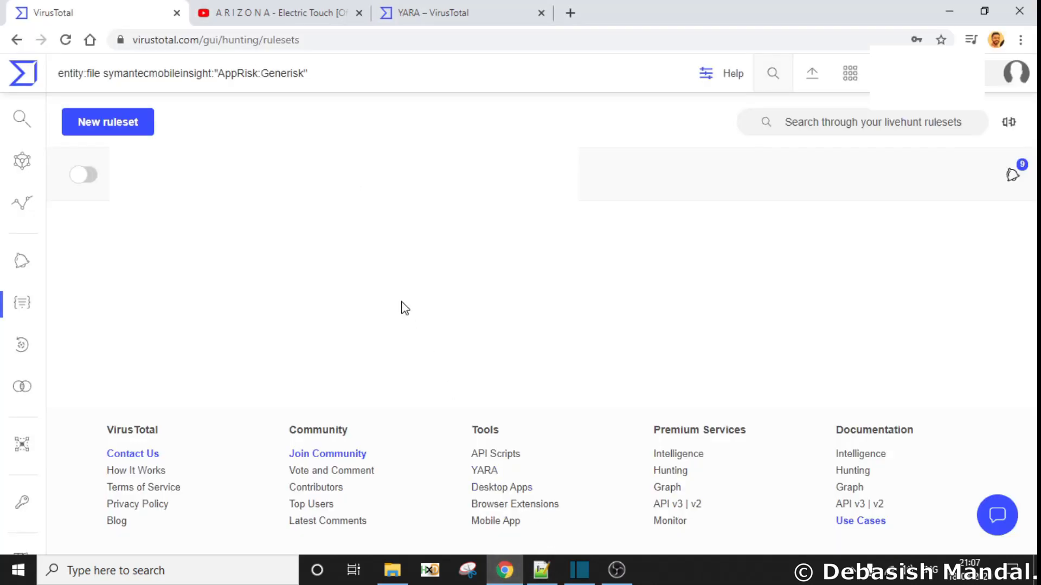
{"action": "mouse_move", "coordinate": [449, 253]}
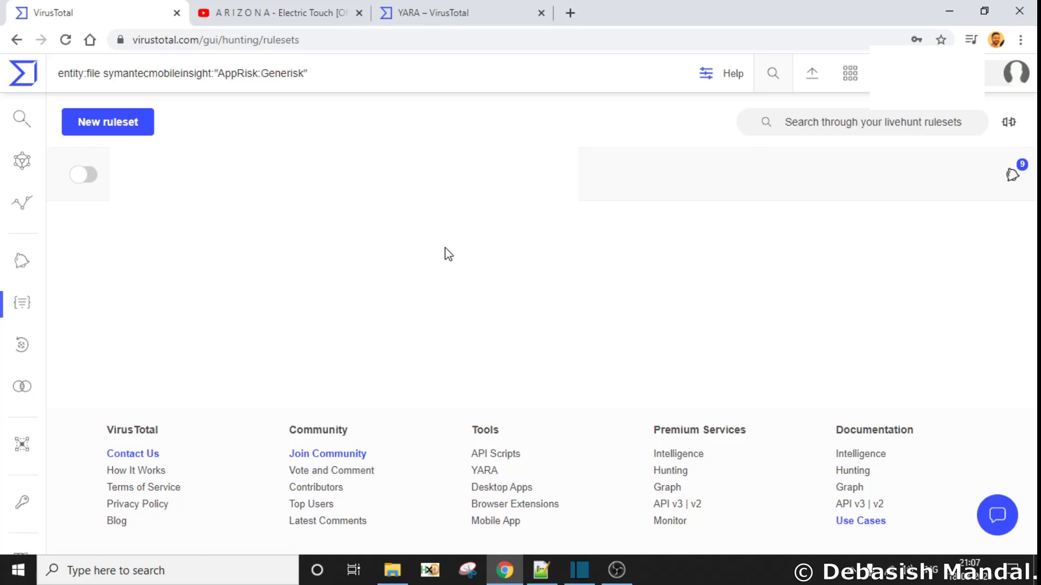
{"action": "mouse_move", "coordinate": [540, 235]}
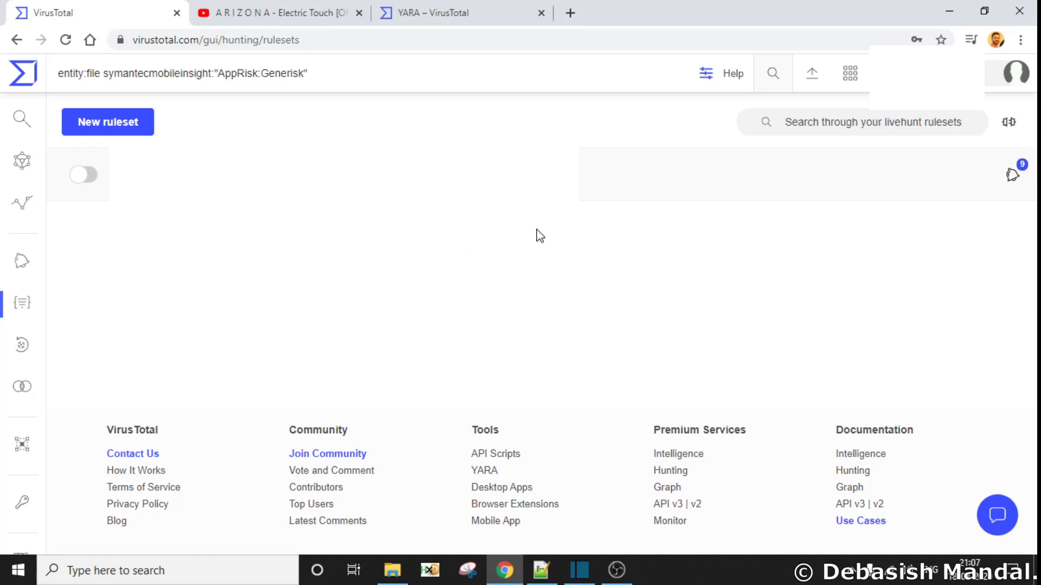
{"action": "mouse_move", "coordinate": [763, 228]}
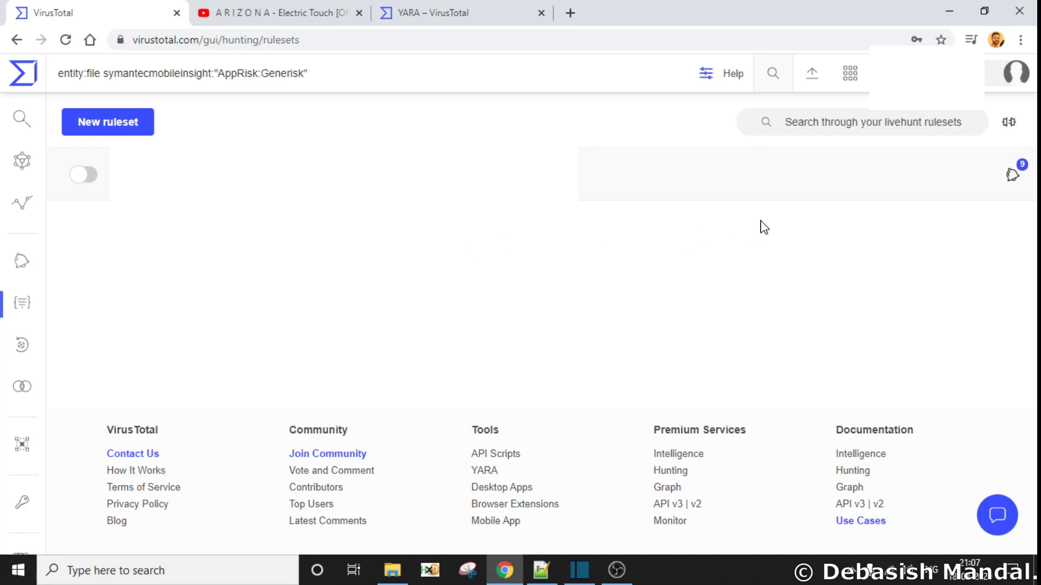
{"action": "mouse_move", "coordinate": [534, 273]}
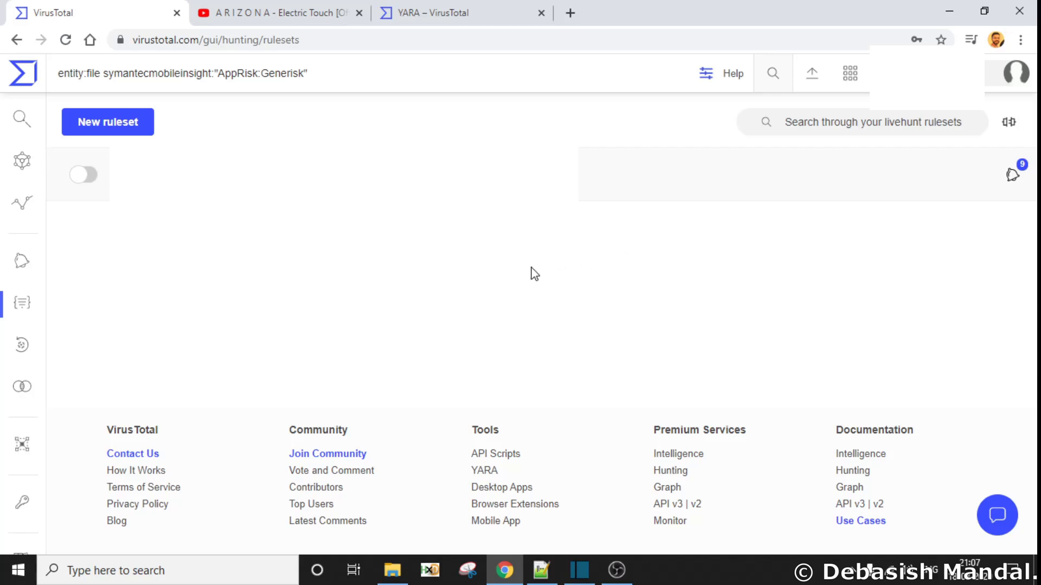
{"action": "mouse_move", "coordinate": [525, 269]}
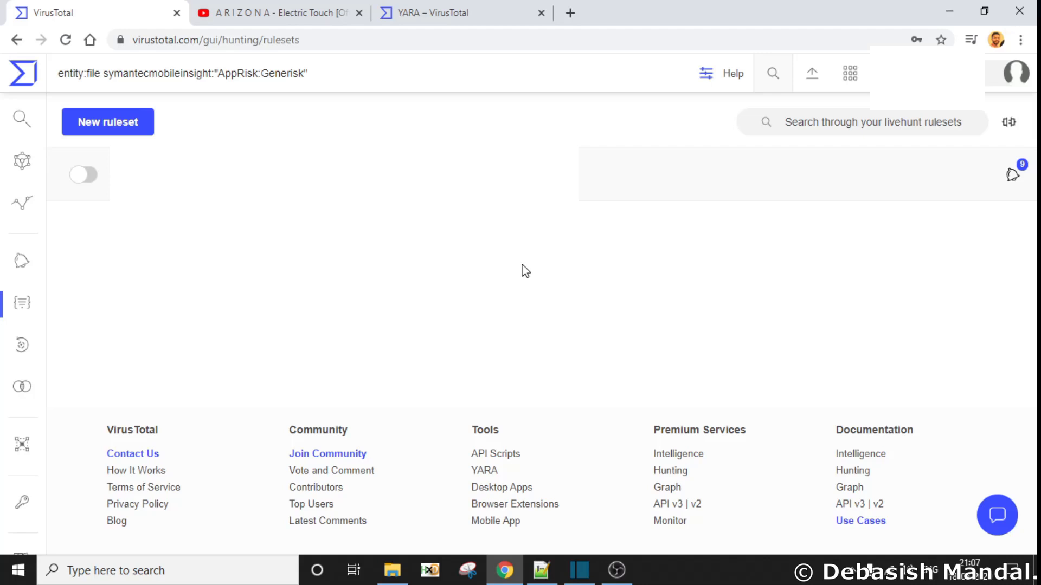
{"action": "mouse_move", "coordinate": [842, 262]}
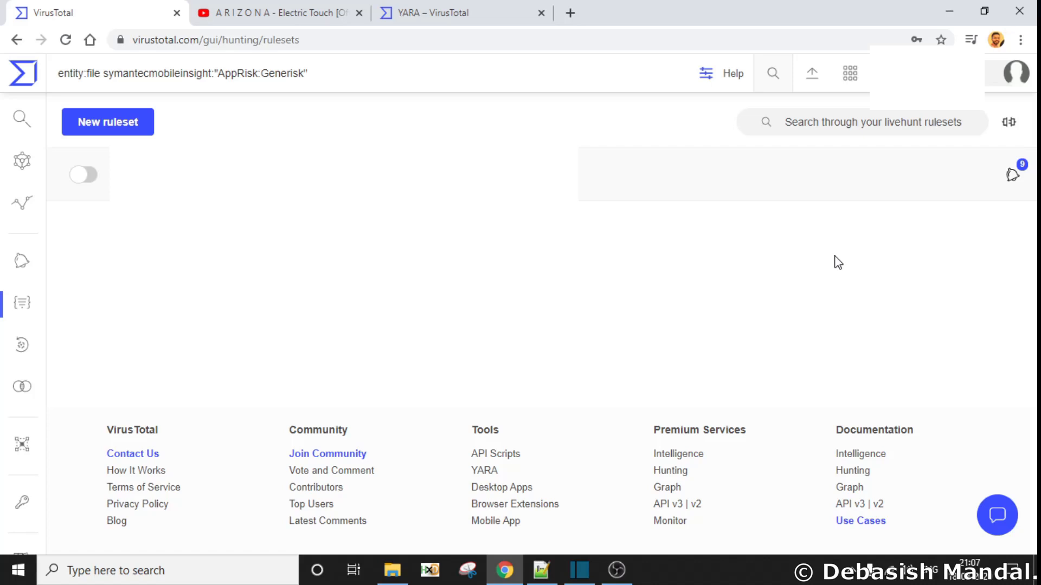
{"action": "mouse_move", "coordinate": [833, 263]}
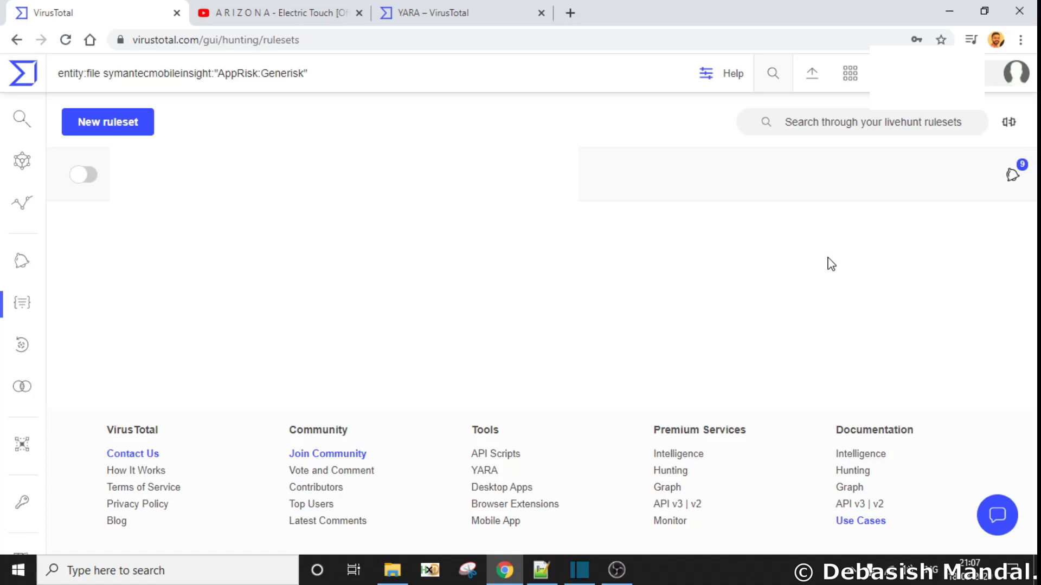
{"action": "mouse_move", "coordinate": [630, 251]}
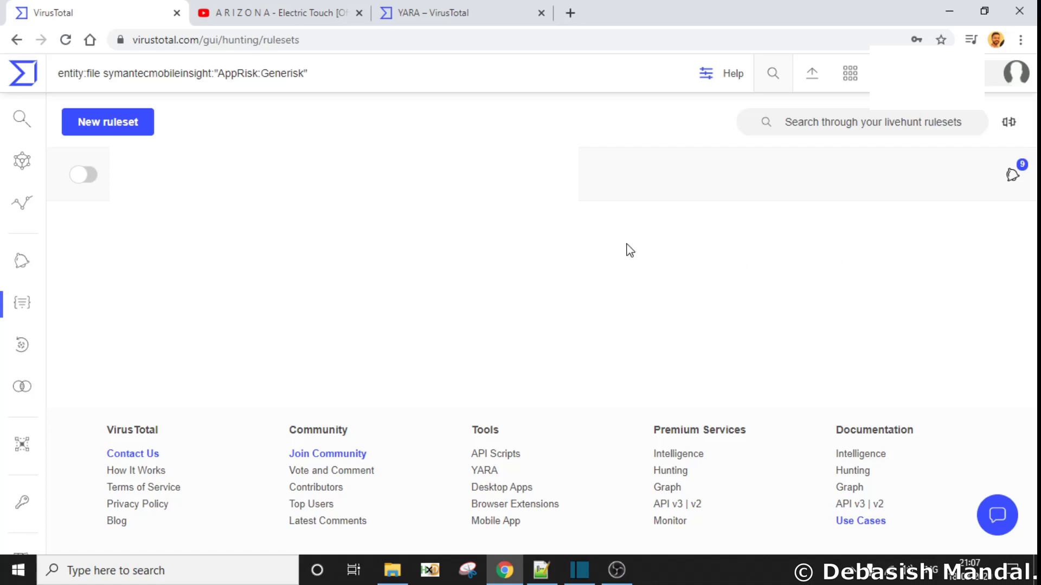
{"action": "mouse_move", "coordinate": [627, 246]}
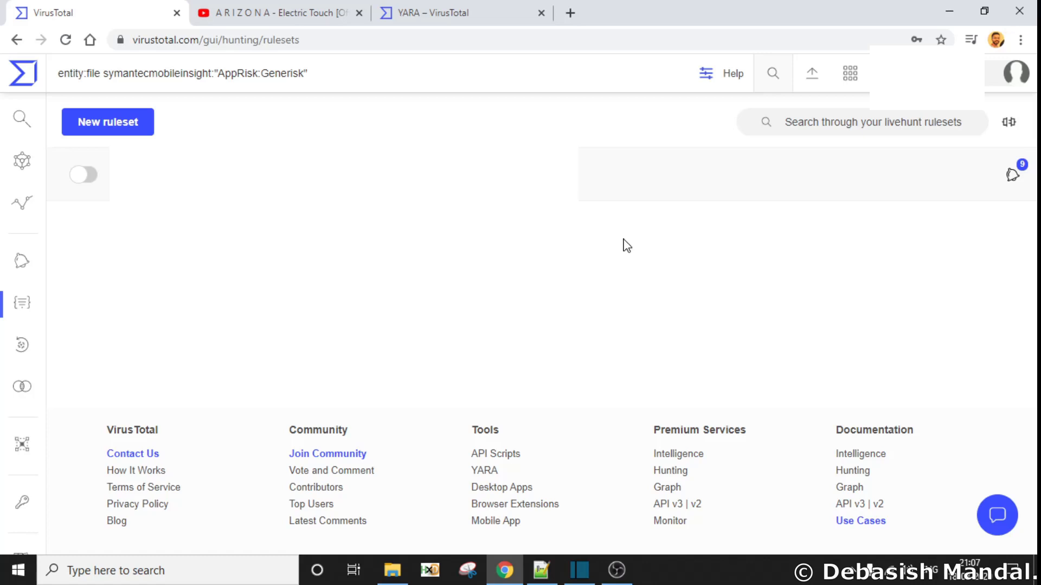
{"action": "mouse_move", "coordinate": [620, 250]}
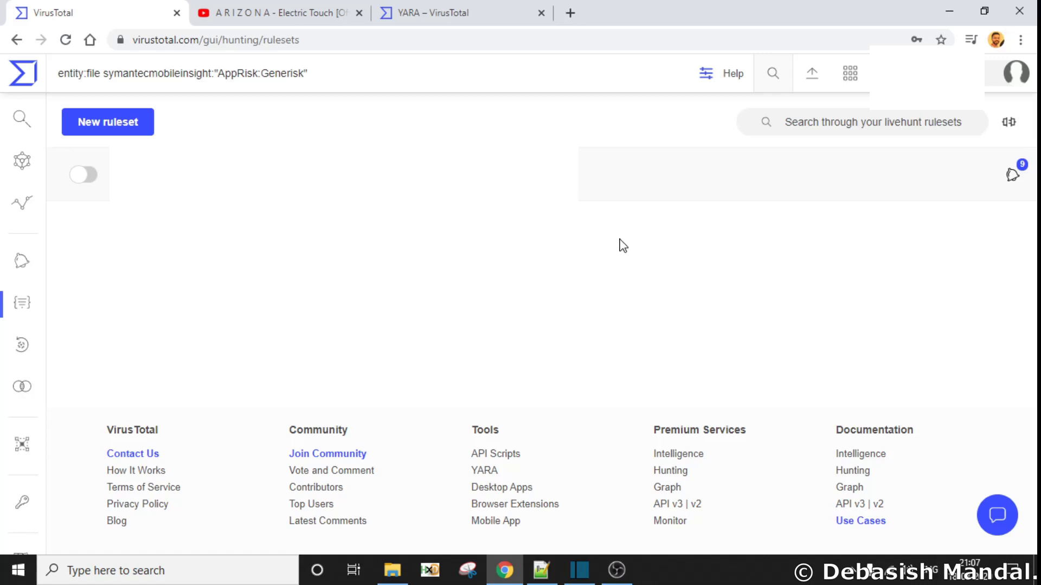
{"action": "mouse_move", "coordinate": [627, 244]}
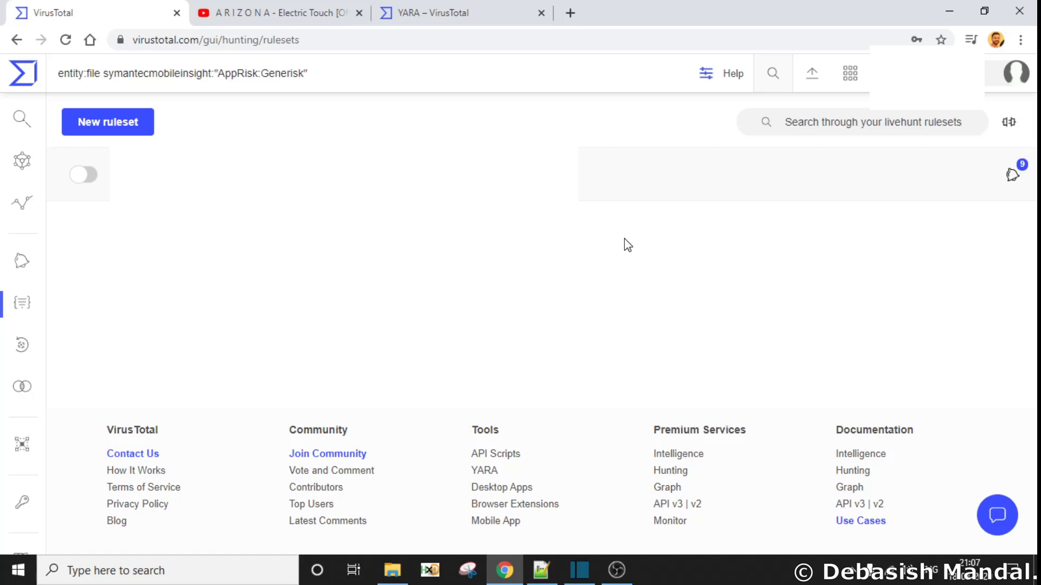
{"action": "mouse_move", "coordinate": [641, 242]}
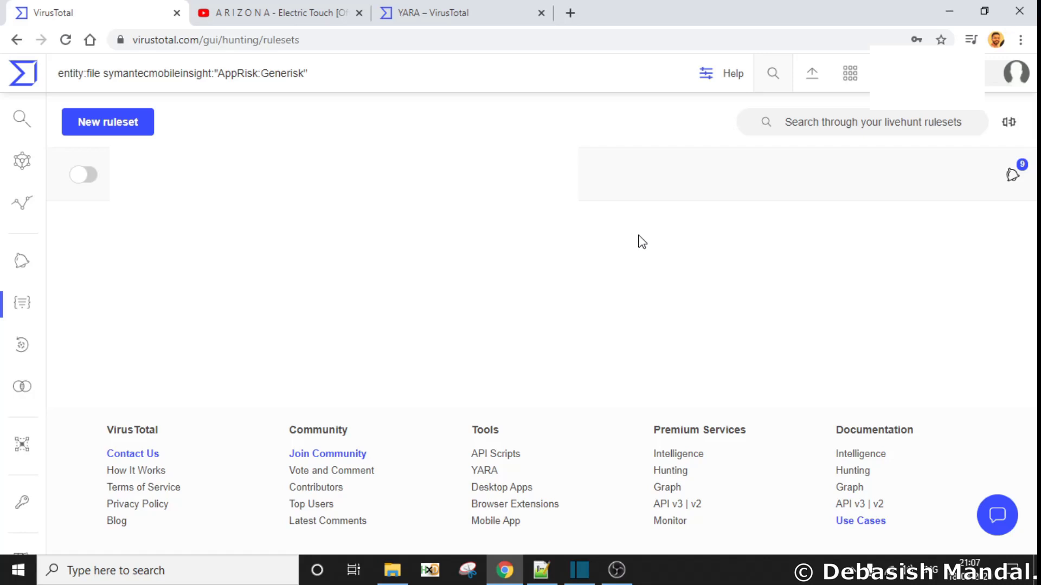